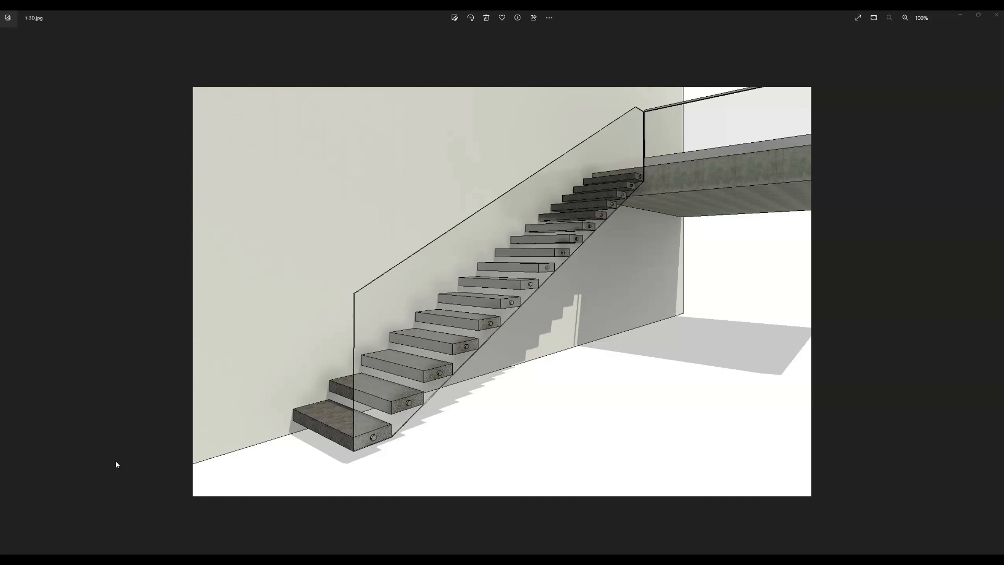
pyautogui.moveTo(124, 467)
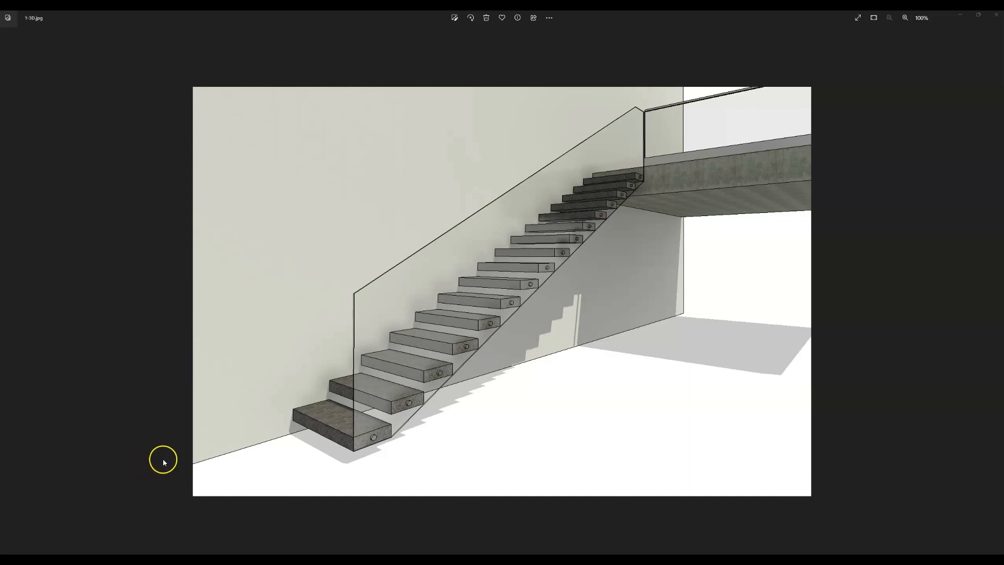
pyautogui.moveTo(225, 416)
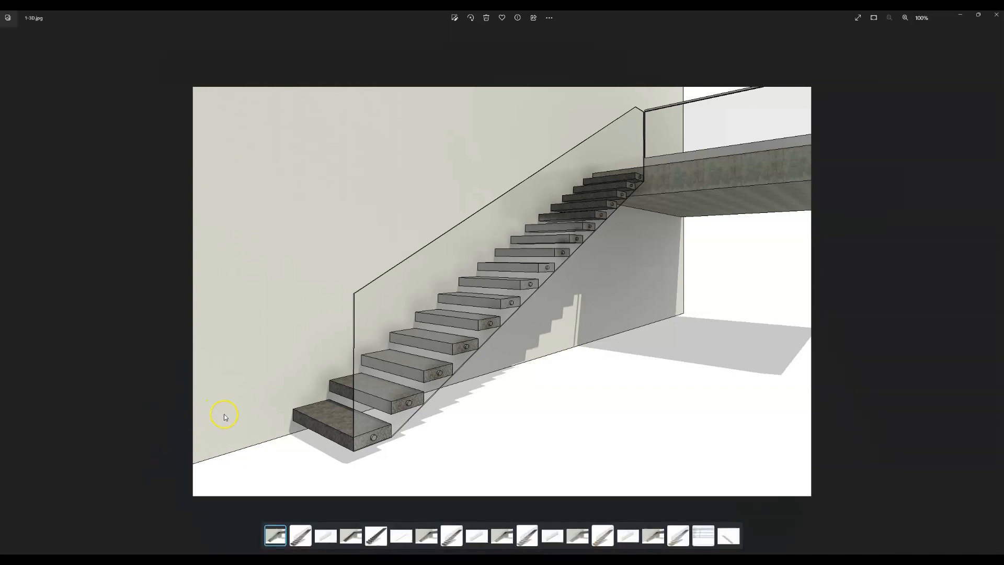
# Browse the isolated staircase, solid block version and thin-step red-fin variation with its front elevation
pyautogui.click(299, 535)
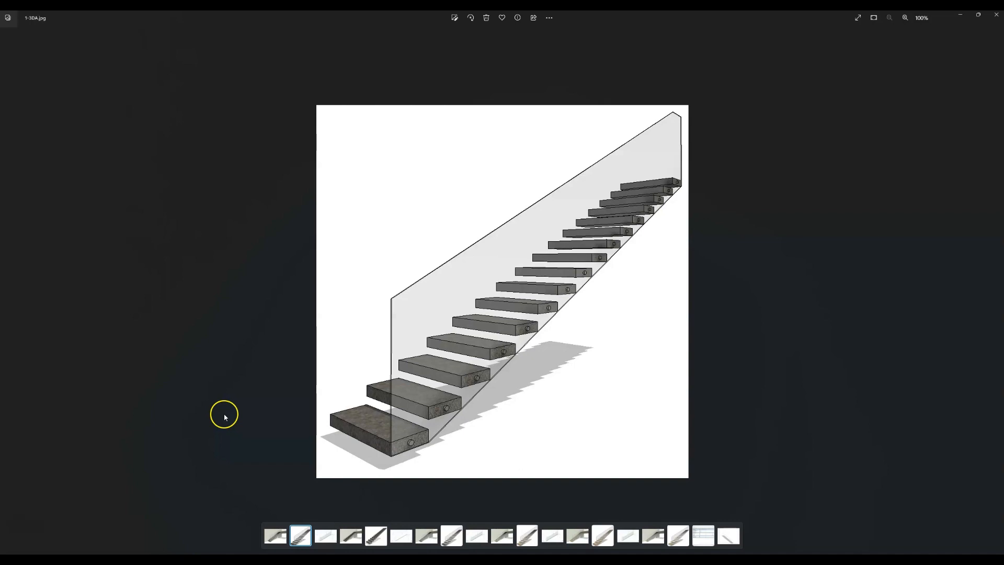
pyautogui.click(350, 535)
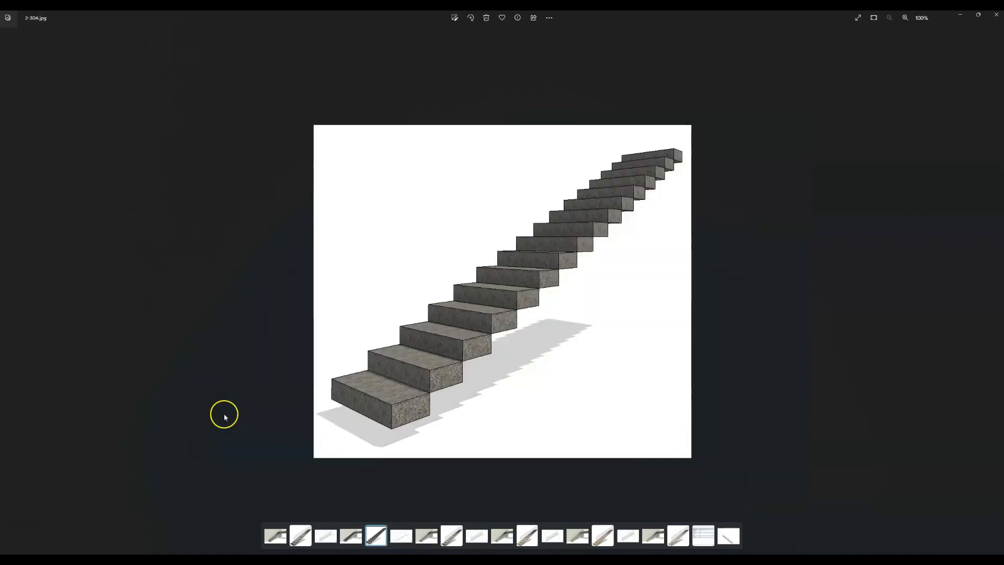
pyautogui.click(424, 536)
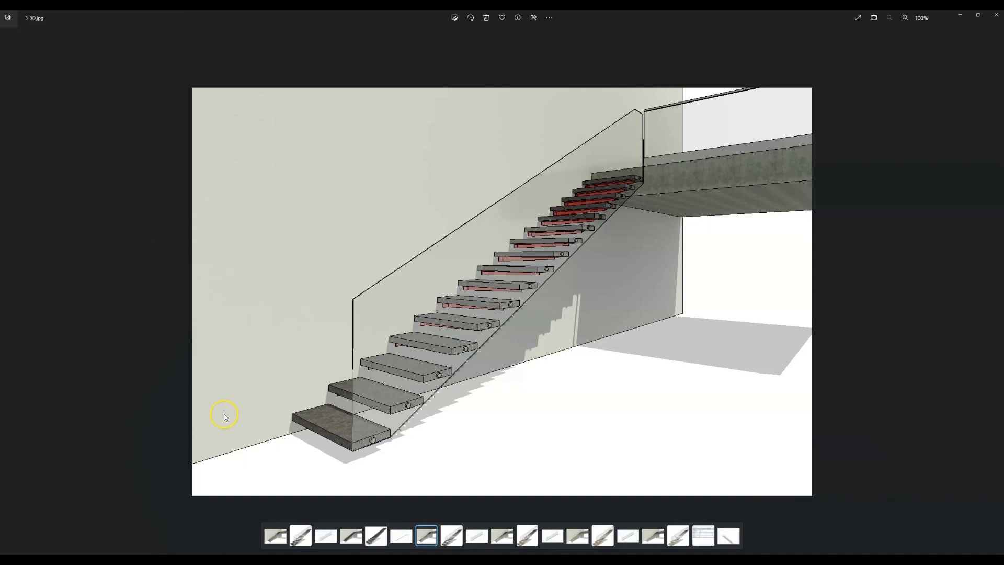
pyautogui.click(477, 536)
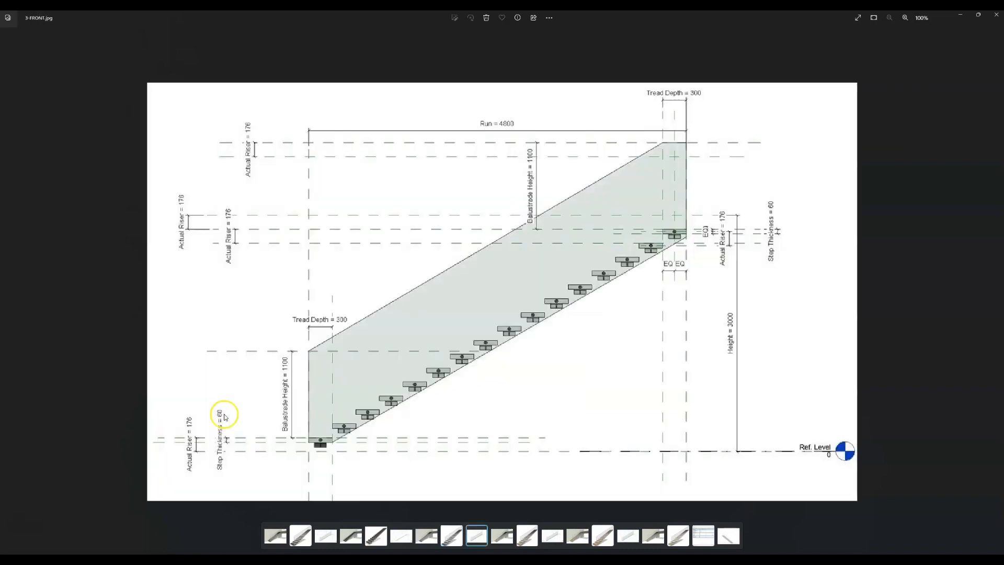
# Browse the oak-step variation, its front elevation and the isolated oak staircase with glass balustrade
pyautogui.click(502, 535)
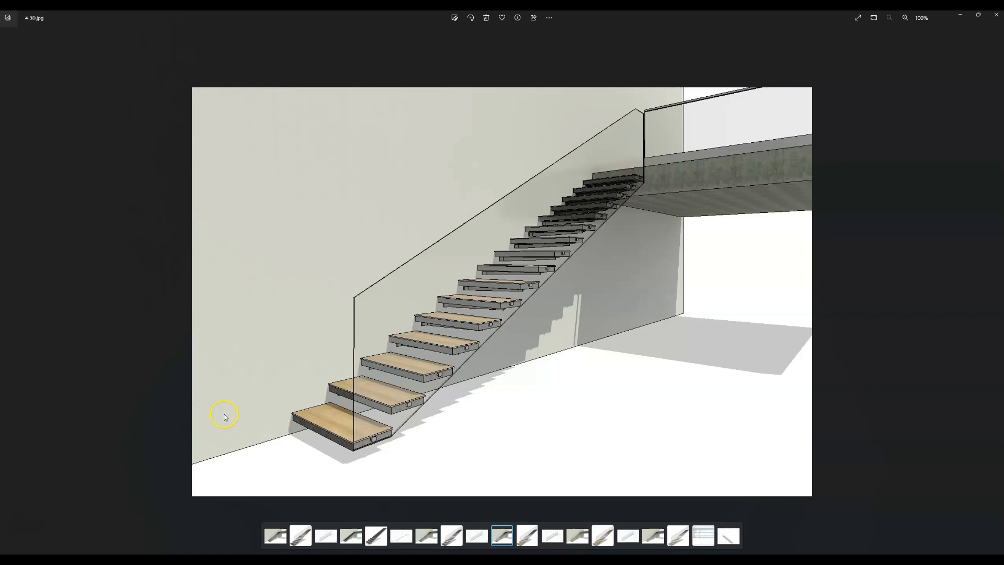
pyautogui.click(551, 535)
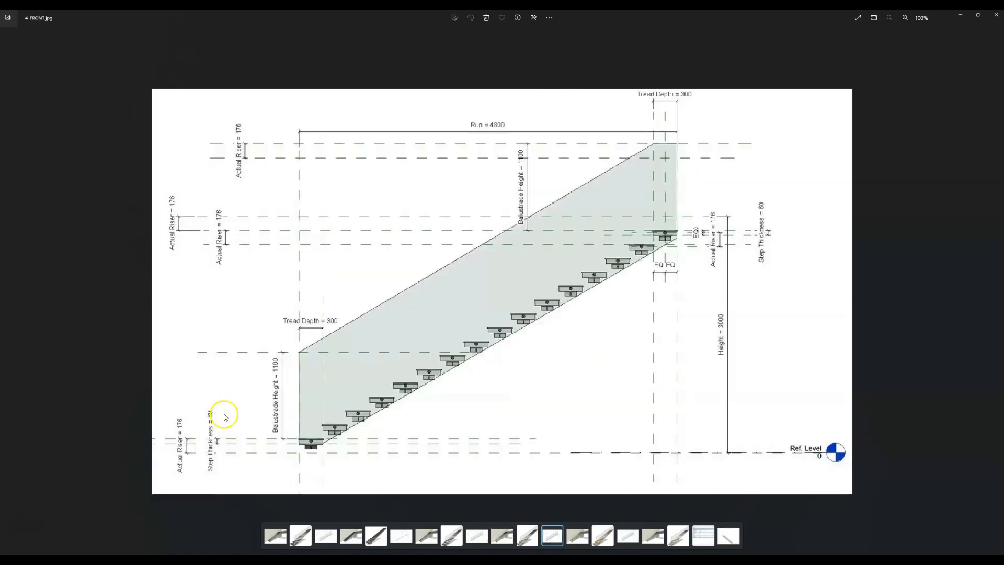
pyautogui.click(575, 536)
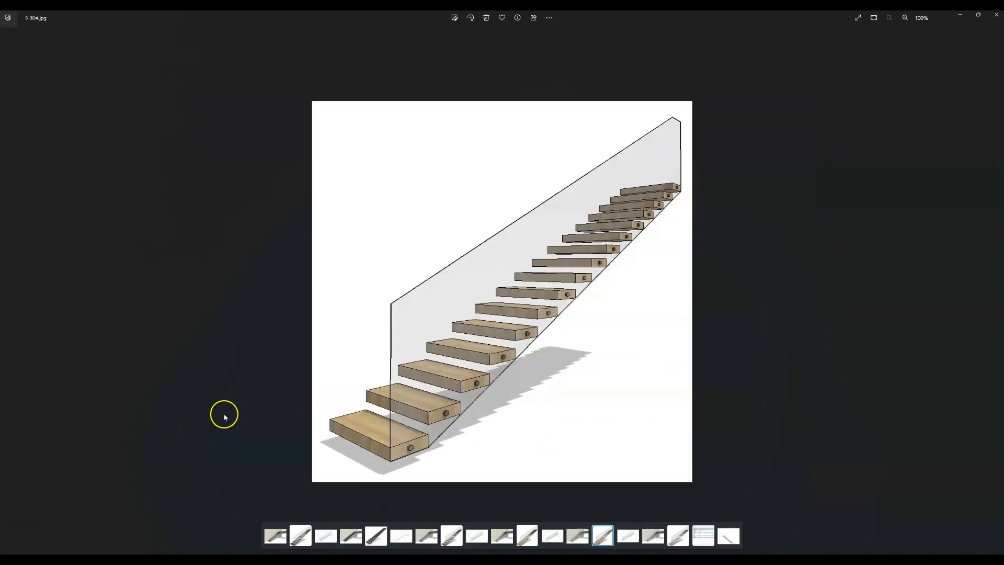
pyautogui.click(653, 535)
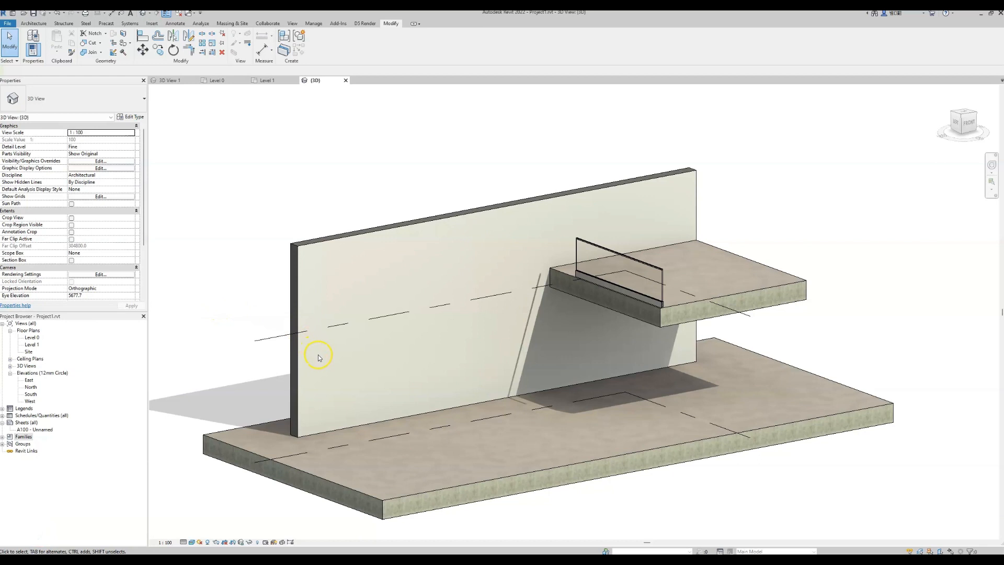
pyautogui.moveTo(481, 361)
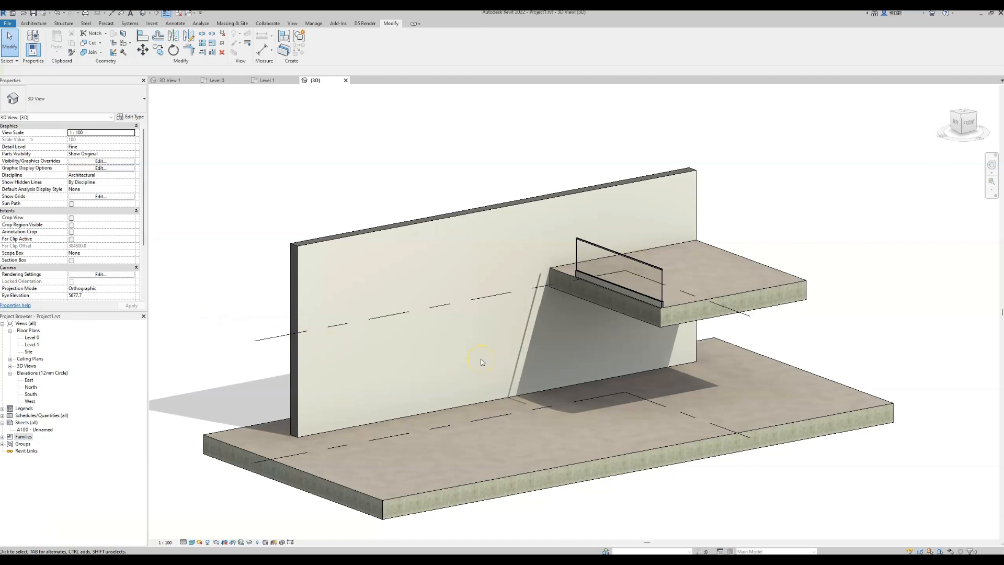
pyautogui.moveTo(462, 398)
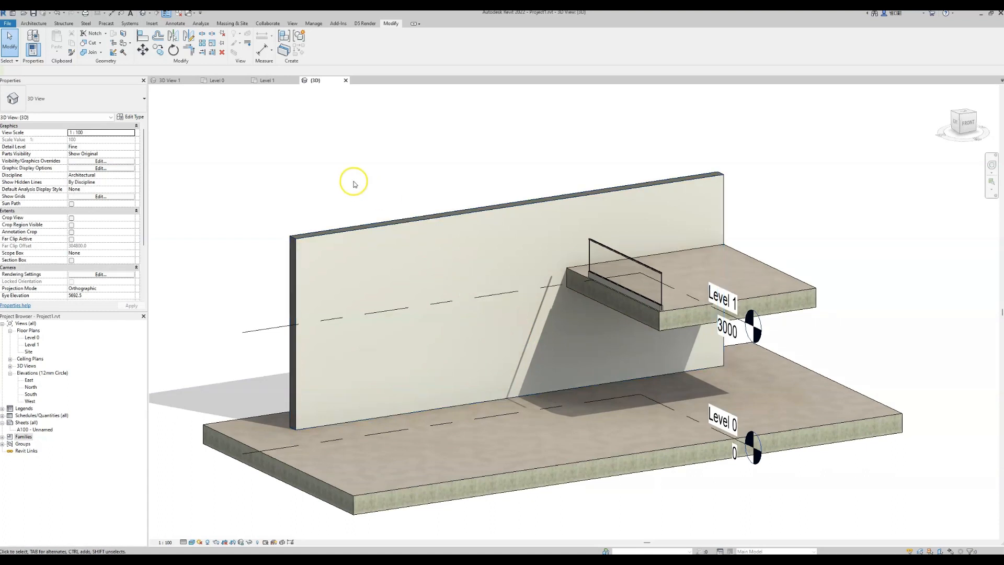
pyautogui.moveTo(248, 106)
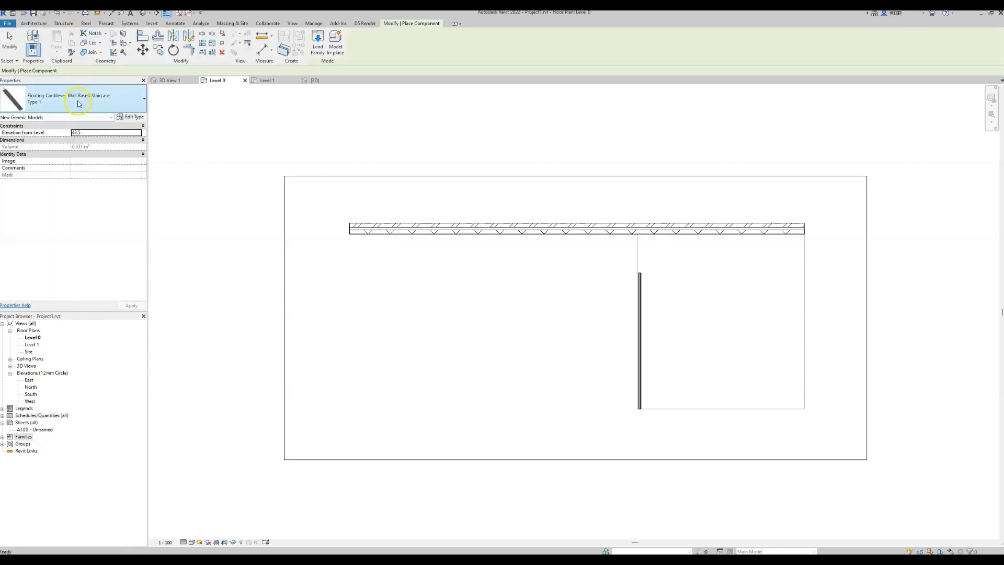
pyautogui.moveTo(77, 99)
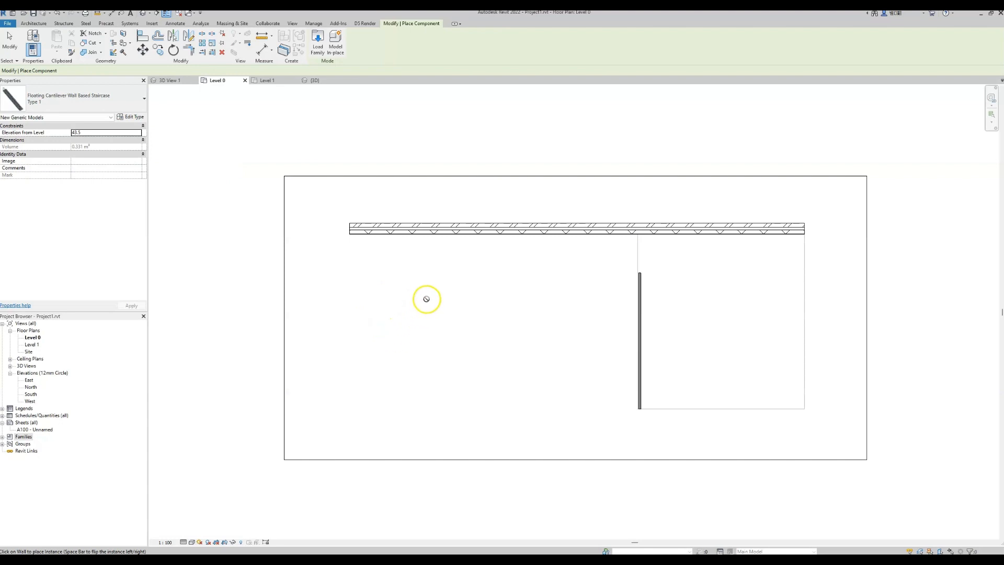
pyautogui.moveTo(453, 263)
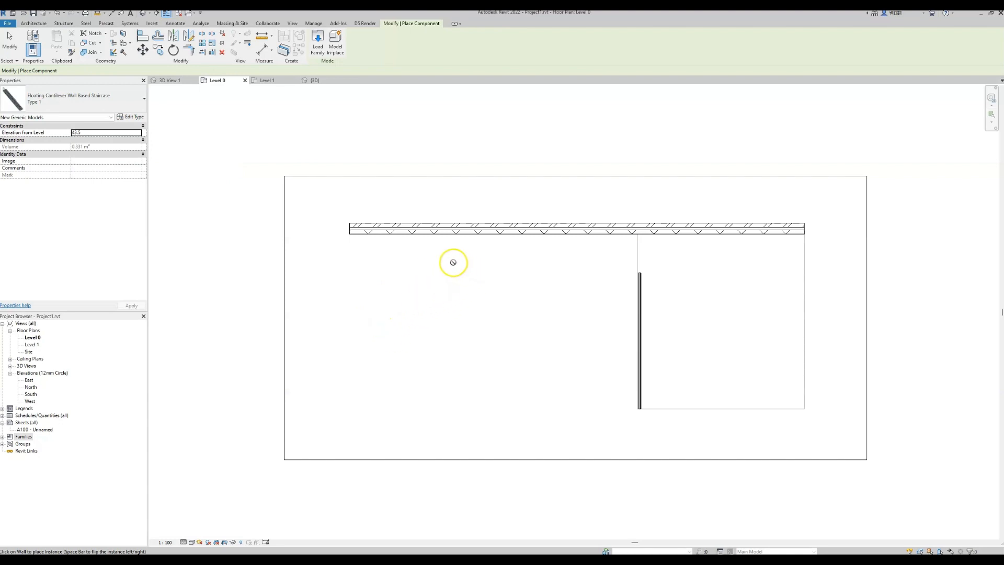
pyautogui.moveTo(517, 270)
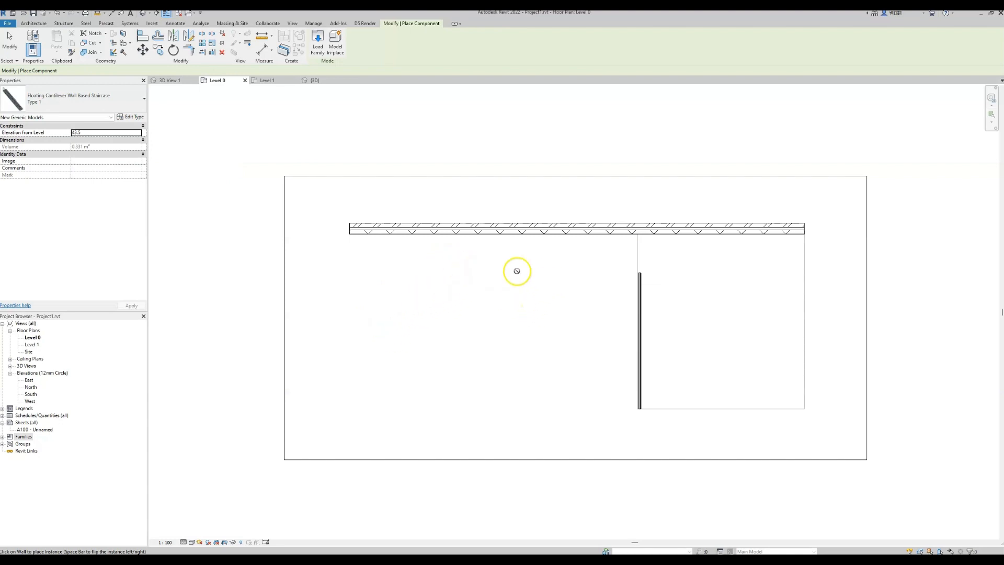
pyautogui.moveTo(456, 238)
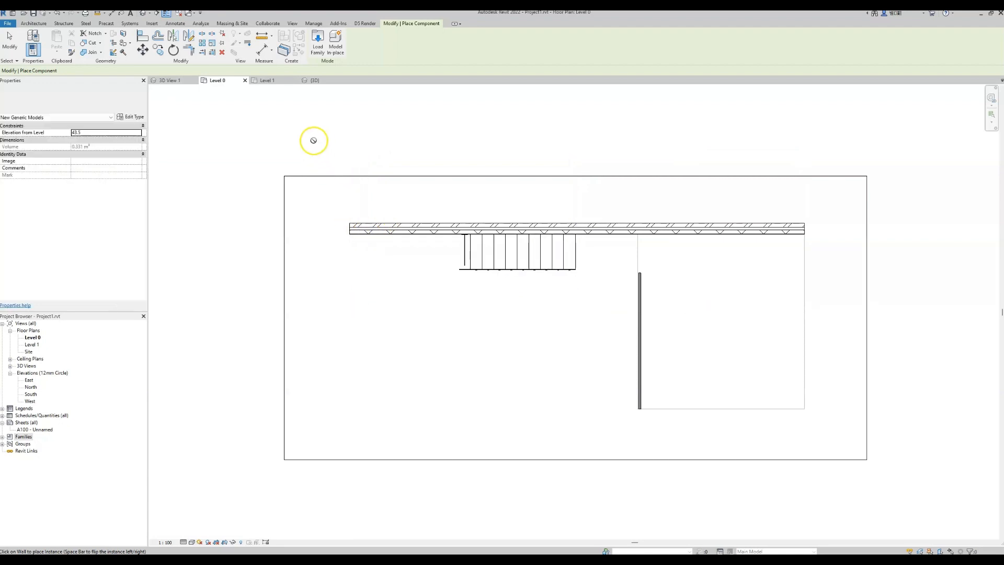
# Inspect the wall in 3D, then pick the staircase on the Level 0 plan to move it
pyautogui.click(314, 81)
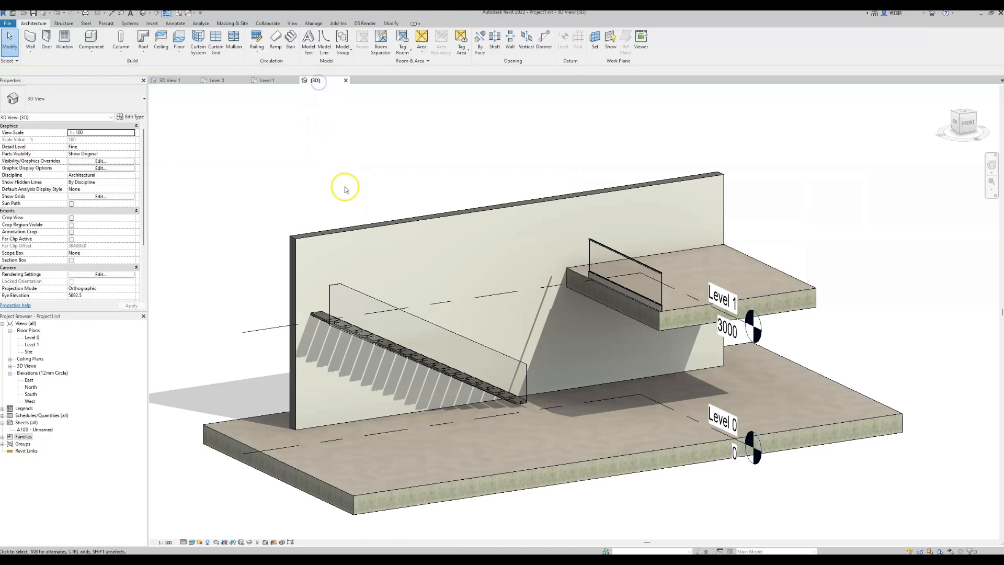
pyautogui.moveTo(290, 207)
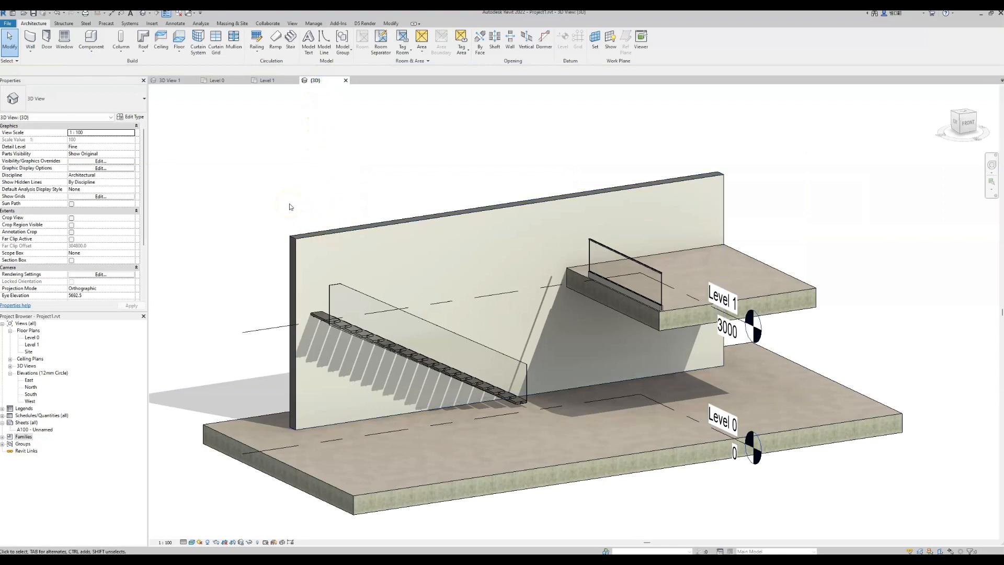
pyautogui.click(369, 362)
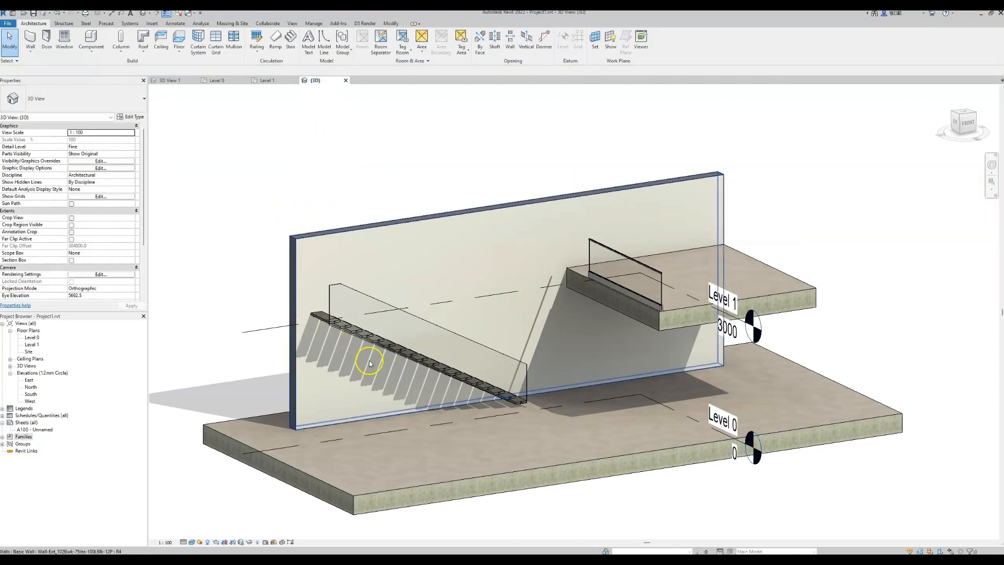
pyautogui.moveTo(403, 290)
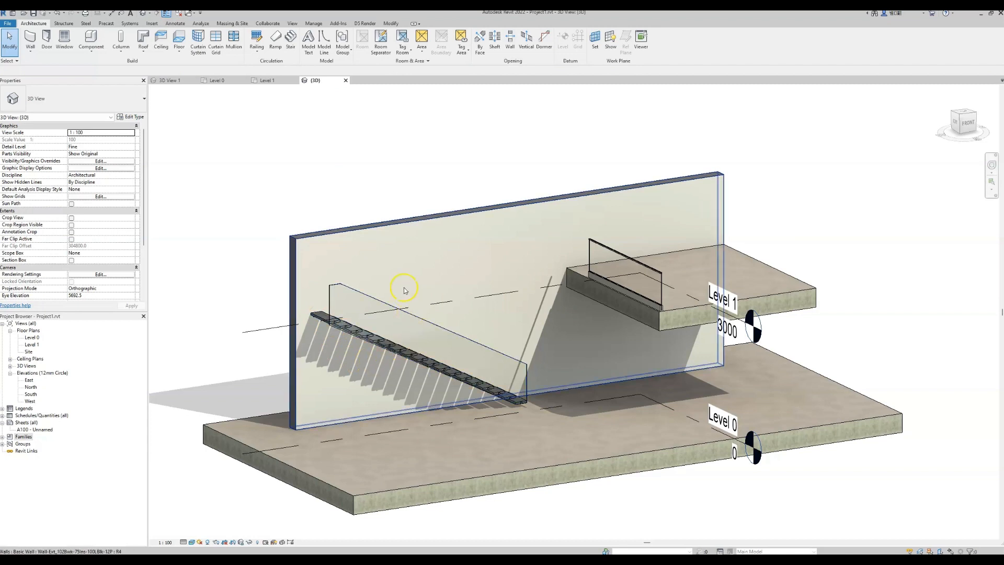
pyautogui.moveTo(706, 318)
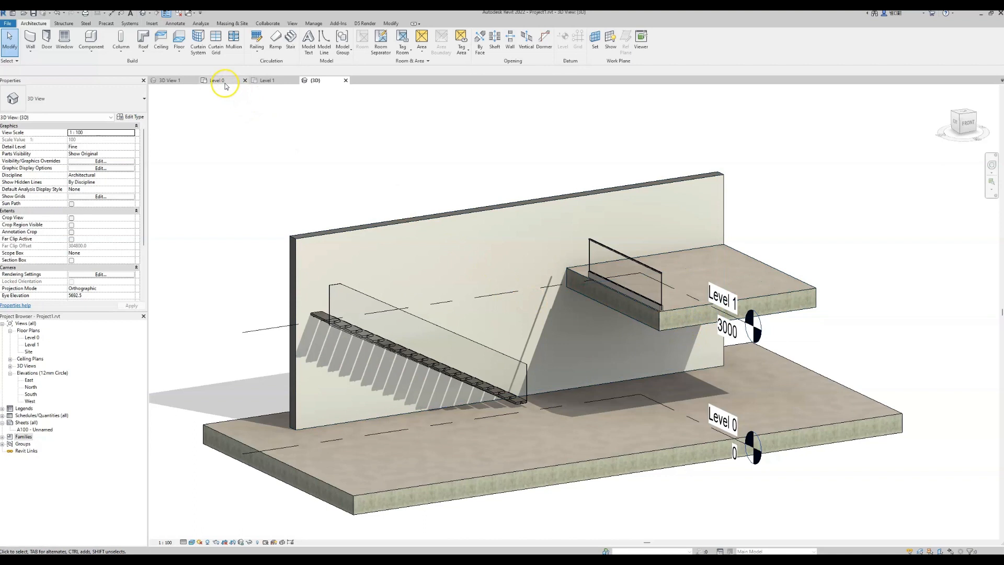
pyautogui.click(218, 80)
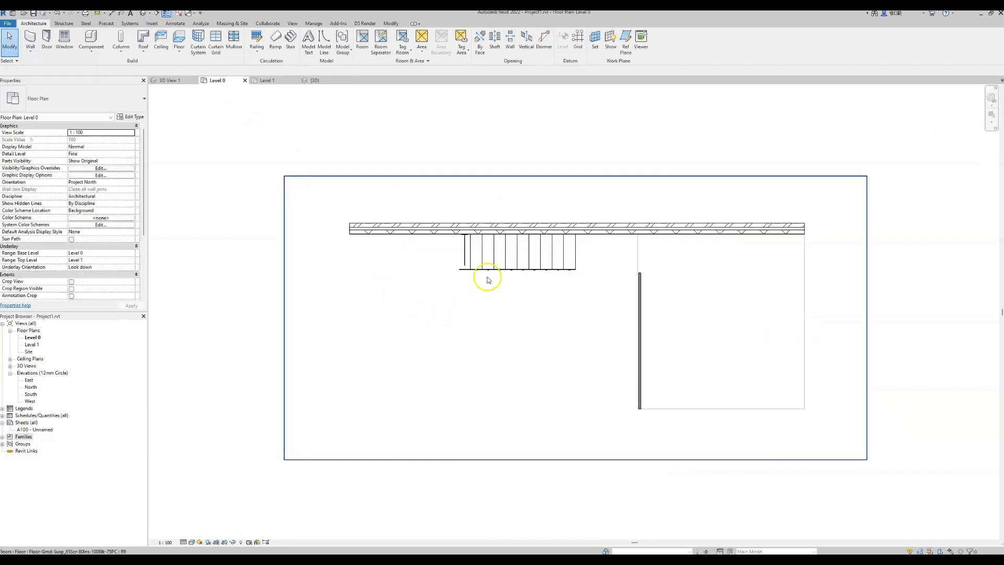
pyautogui.click(519, 250)
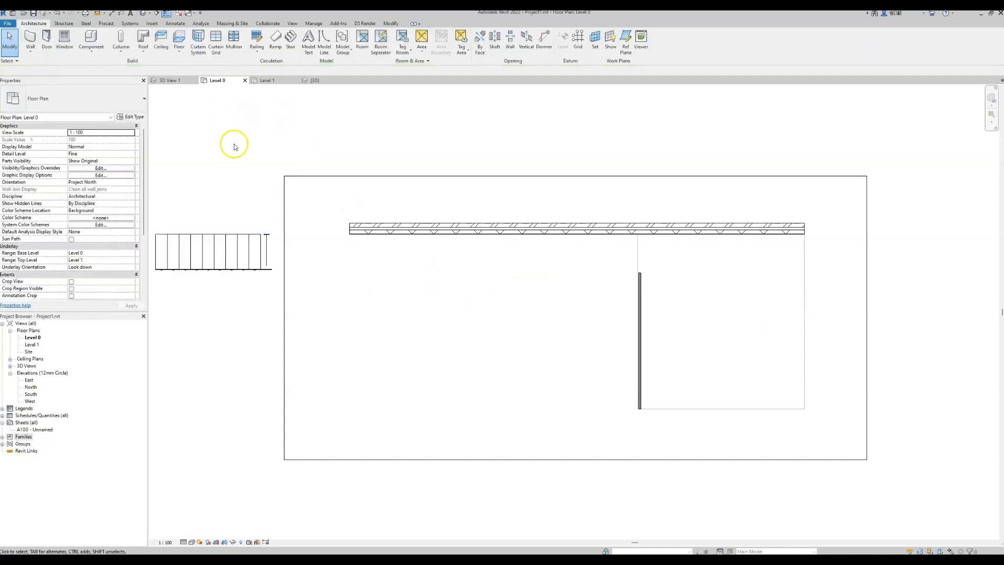
# On the Level 1 plan, align (AL) the staircase end to the upper slab edge
pyautogui.click(267, 81)
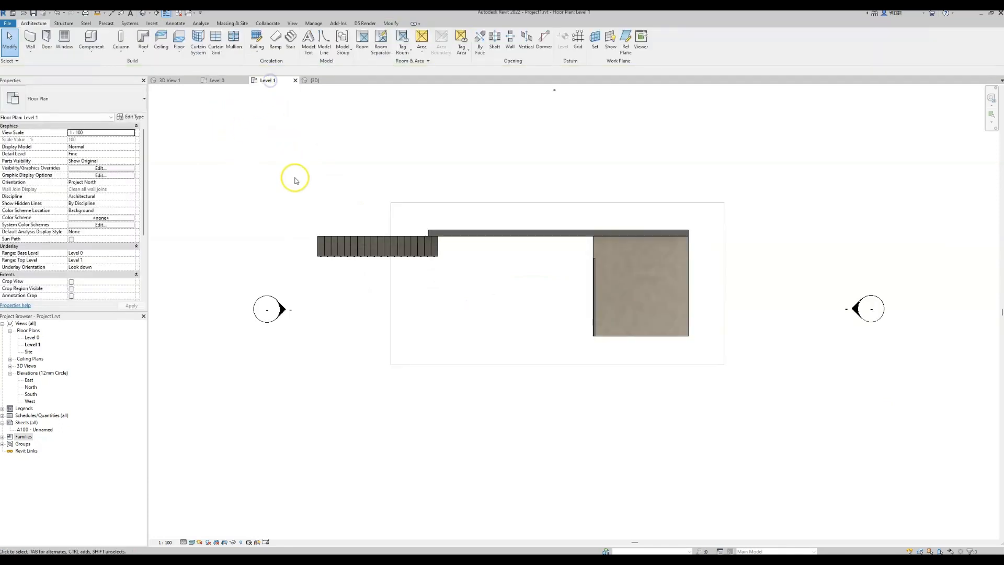
pyautogui.click(390, 23)
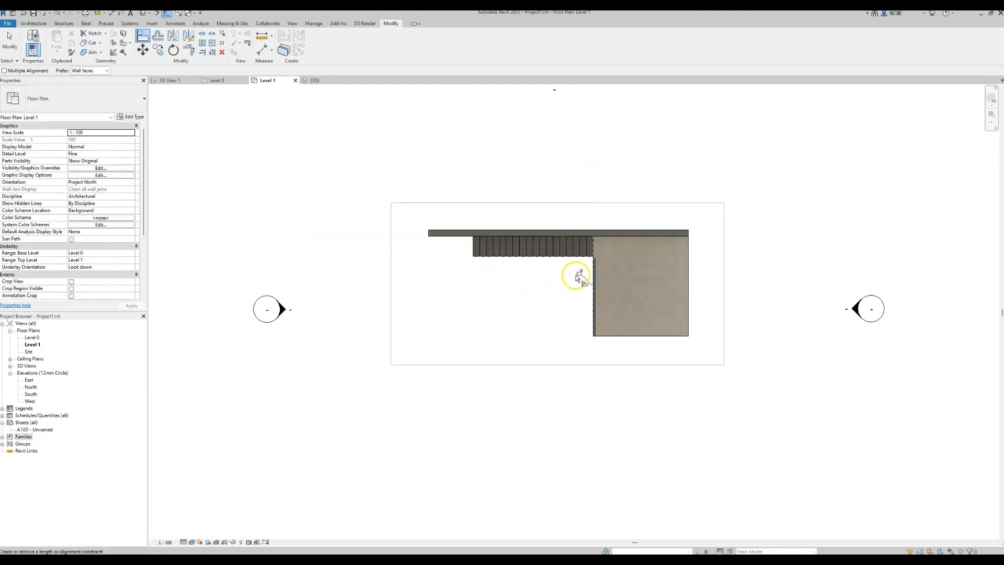
pyautogui.click(314, 81)
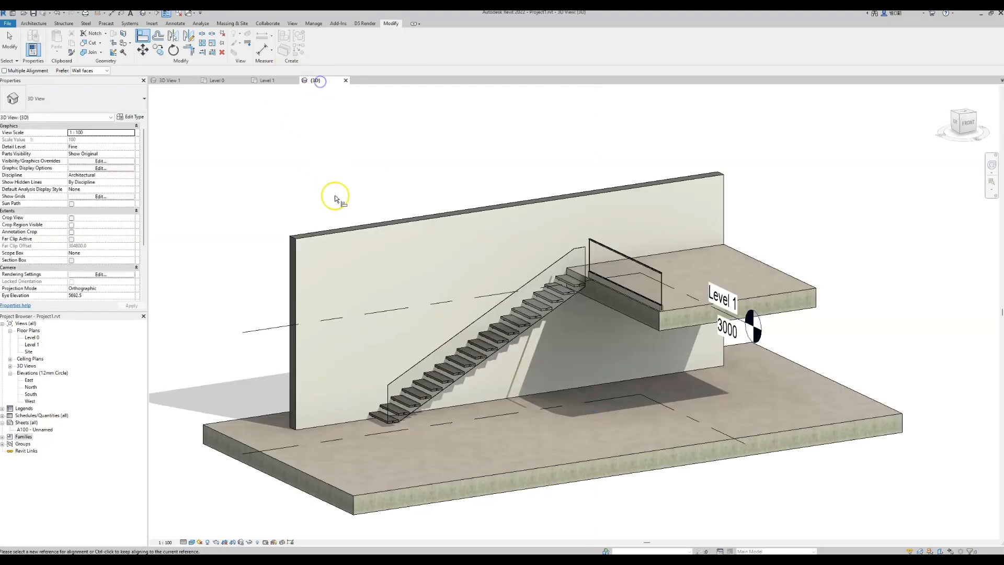
# Set the staircase type's Height to 3000 so the flight meets Level 1, and confirm
pyautogui.click(461, 346)
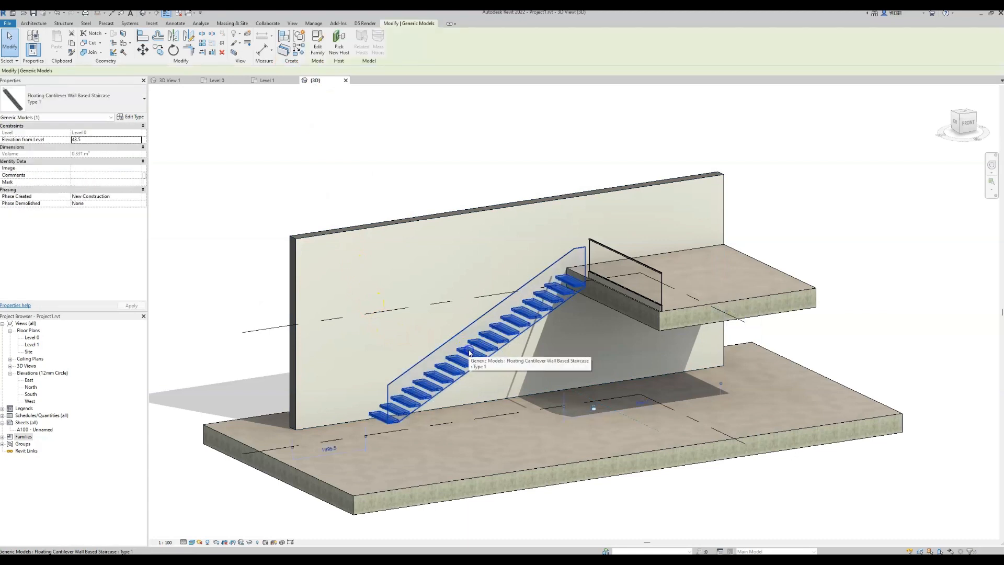
pyautogui.moveTo(132, 116)
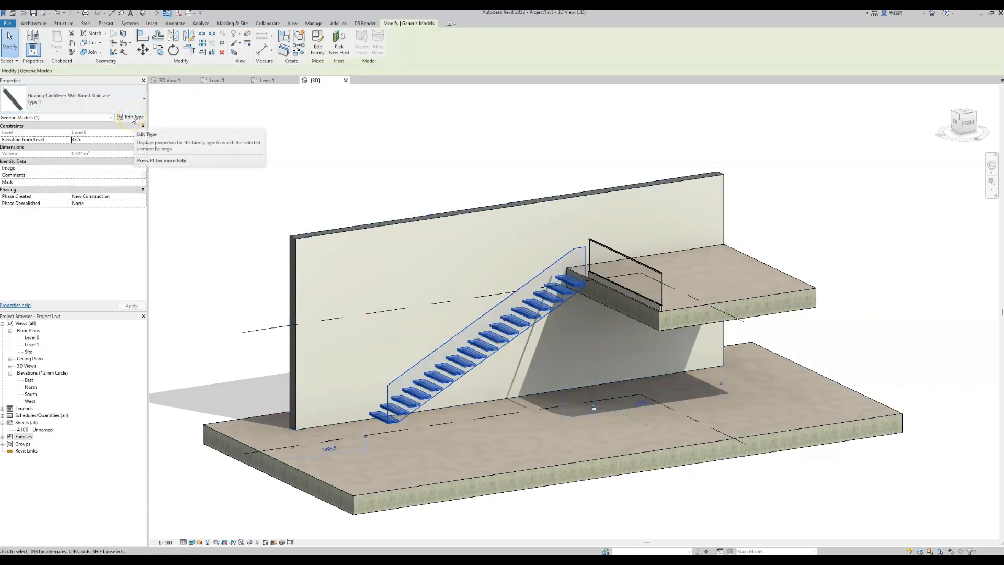
pyautogui.click(133, 116)
pyautogui.write('3500')
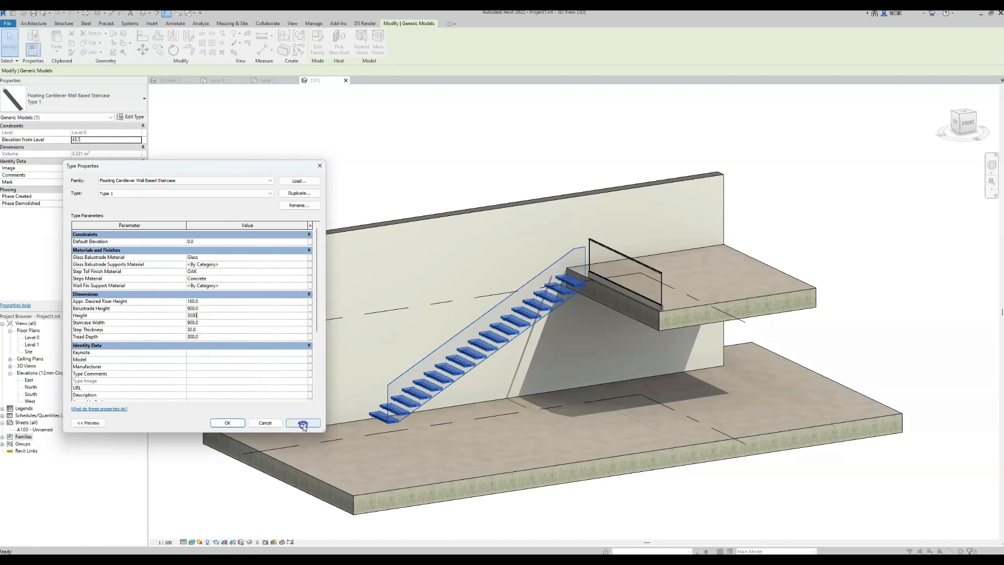
pyautogui.click(303, 423)
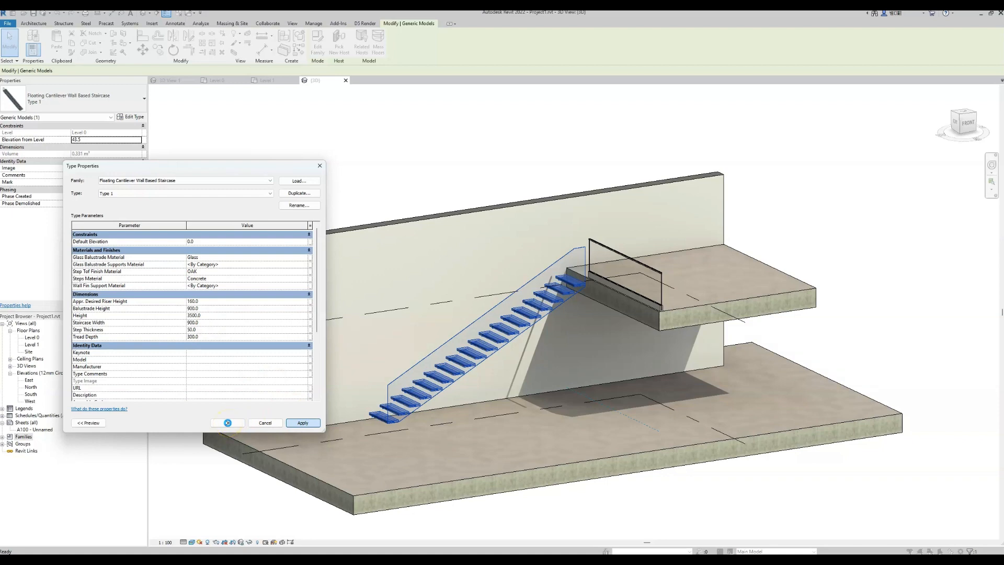
pyautogui.click(302, 422)
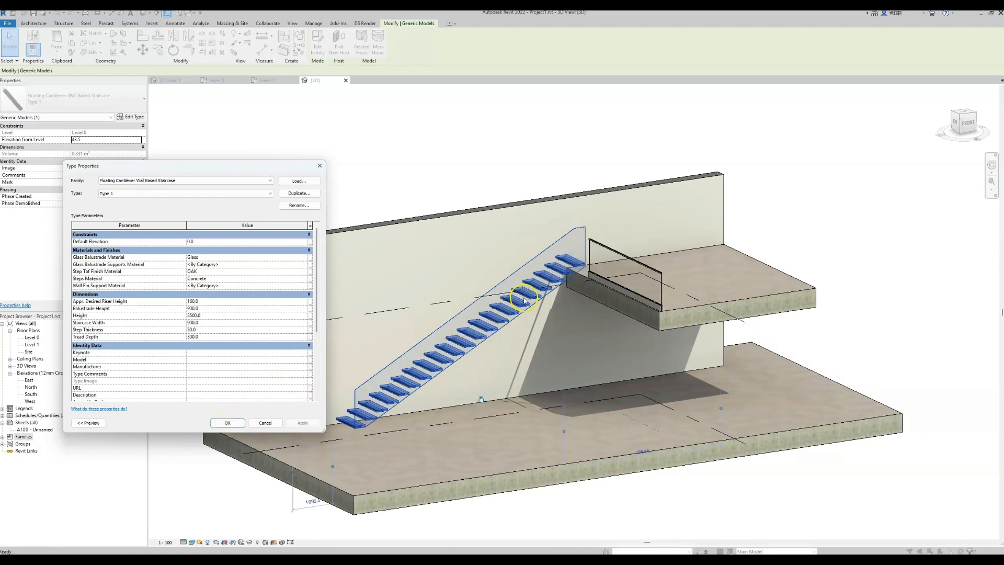
pyautogui.moveTo(642, 331)
pyautogui.write('3000')
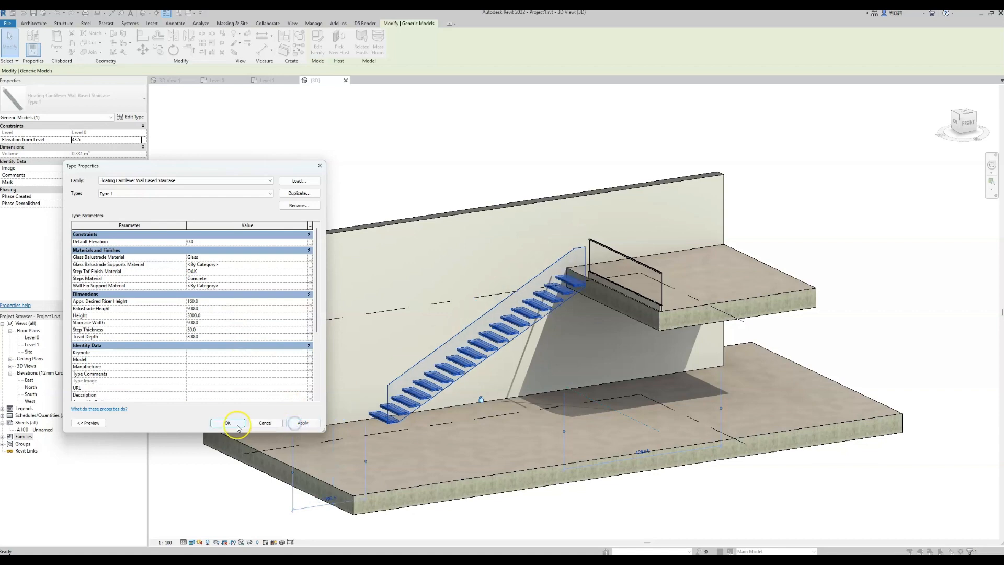
pyautogui.click(227, 422)
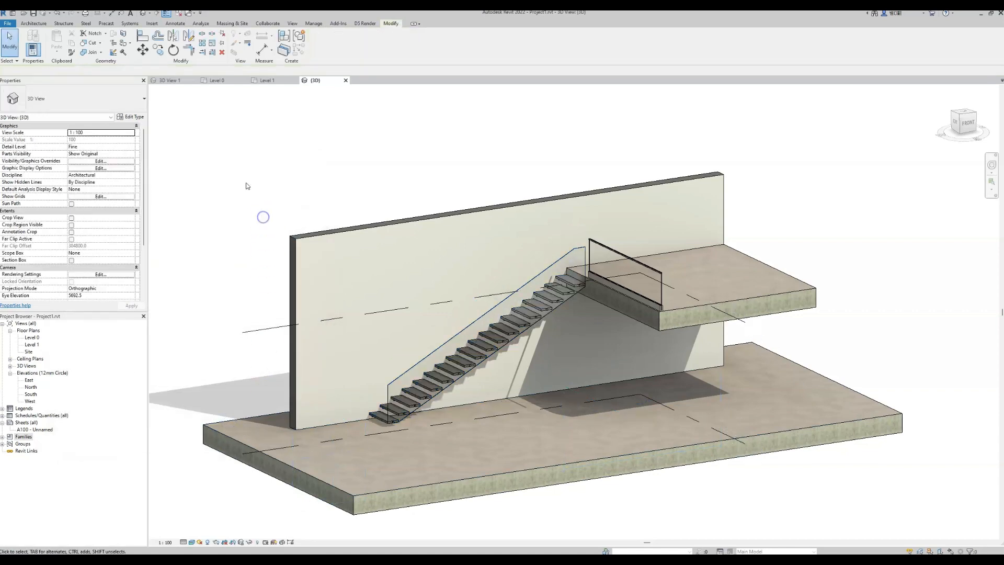
# In the perspective 3D view, preview the staircase type without its glass balustrade, then restore it
pyautogui.click(169, 80)
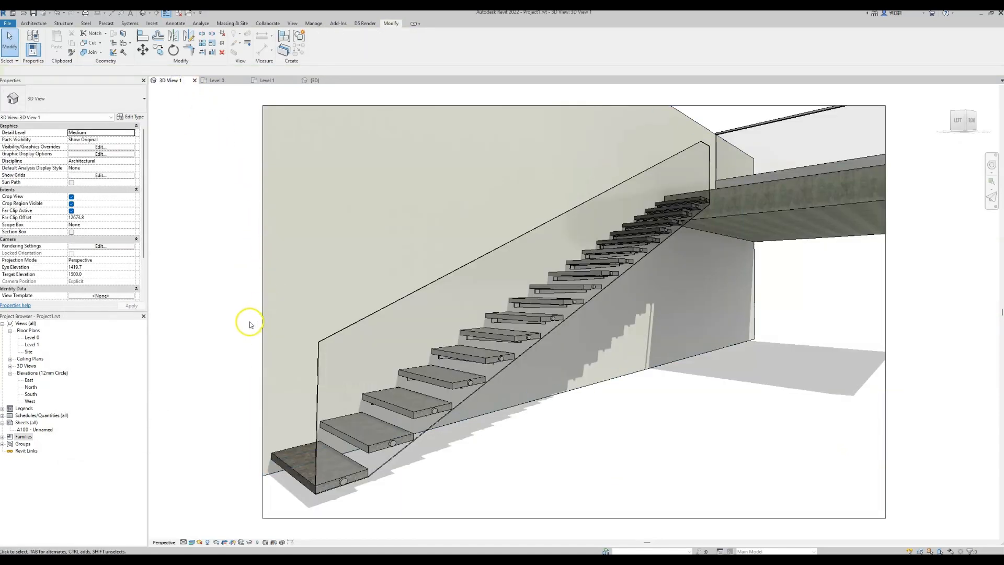
pyautogui.moveTo(192, 423)
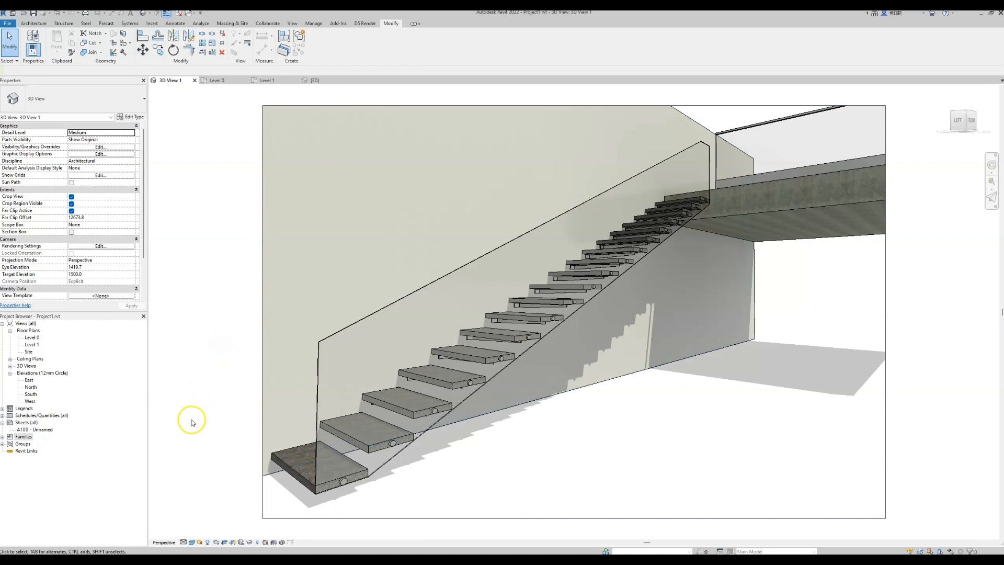
pyautogui.moveTo(199, 474)
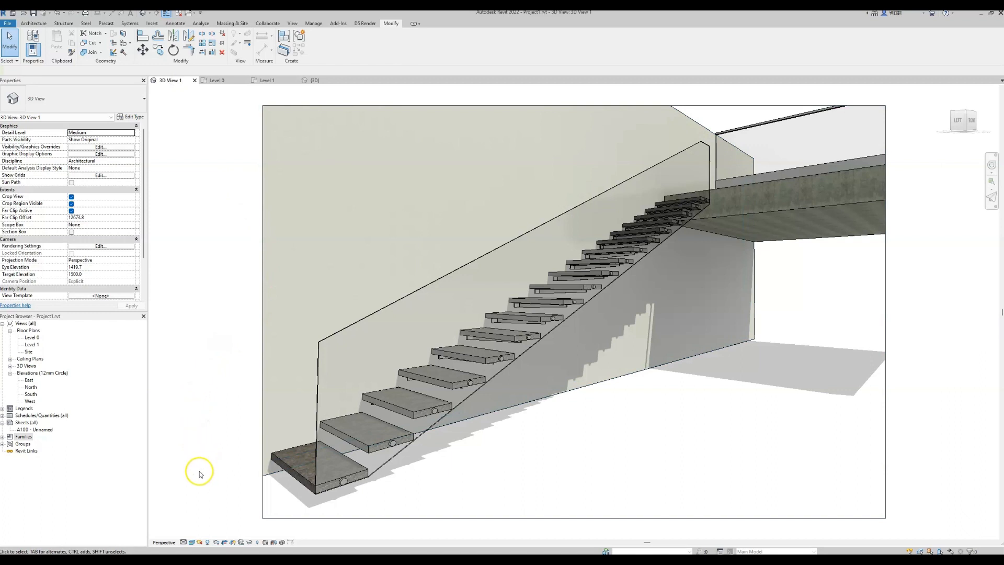
pyautogui.click(301, 472)
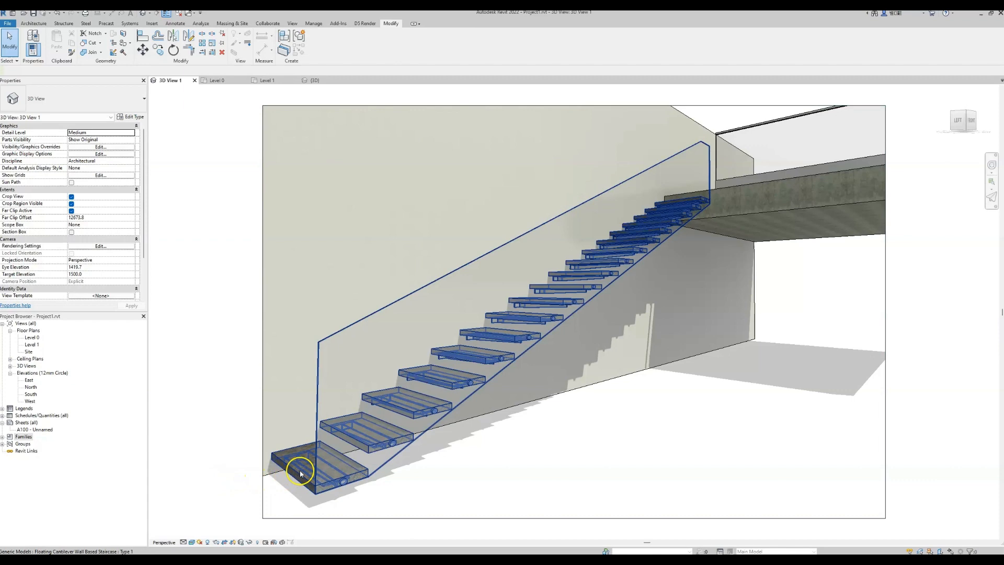
pyautogui.click(301, 473)
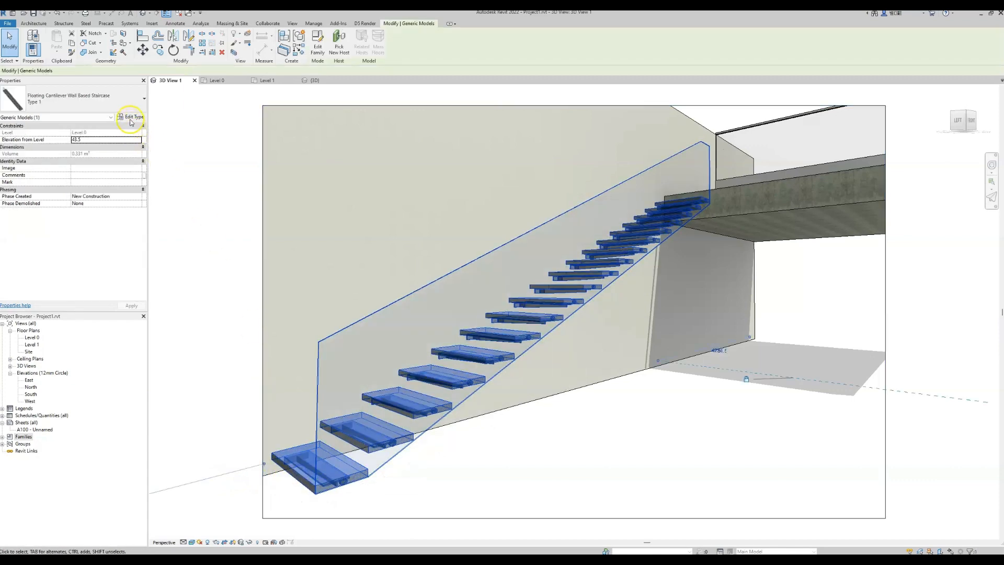
pyautogui.click(133, 116)
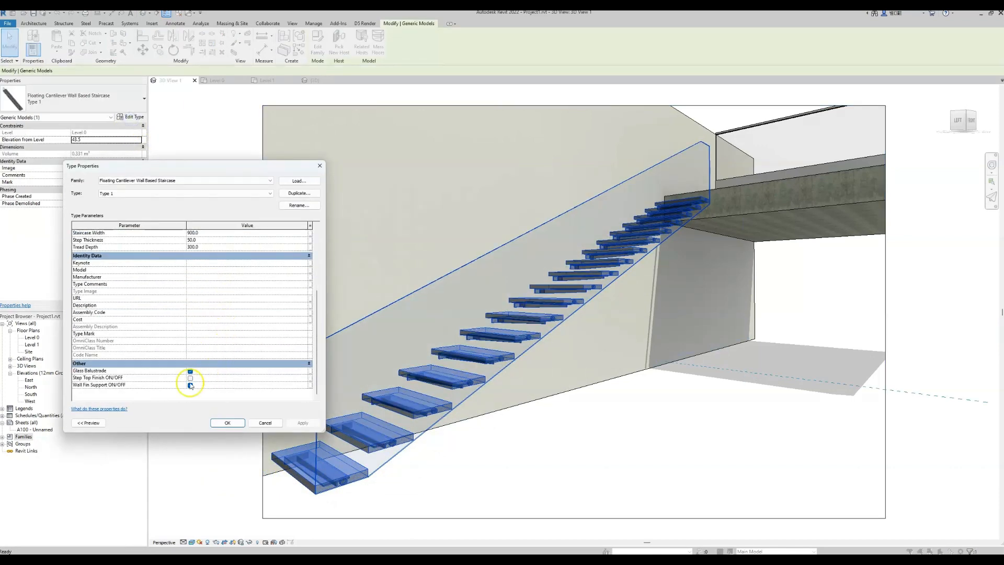
pyautogui.click(190, 385)
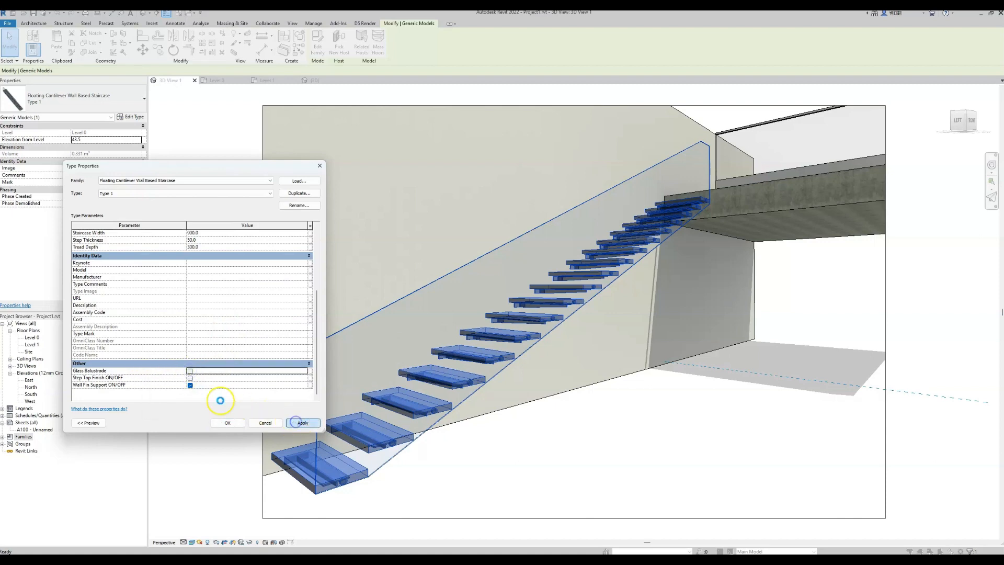
pyautogui.click(301, 422)
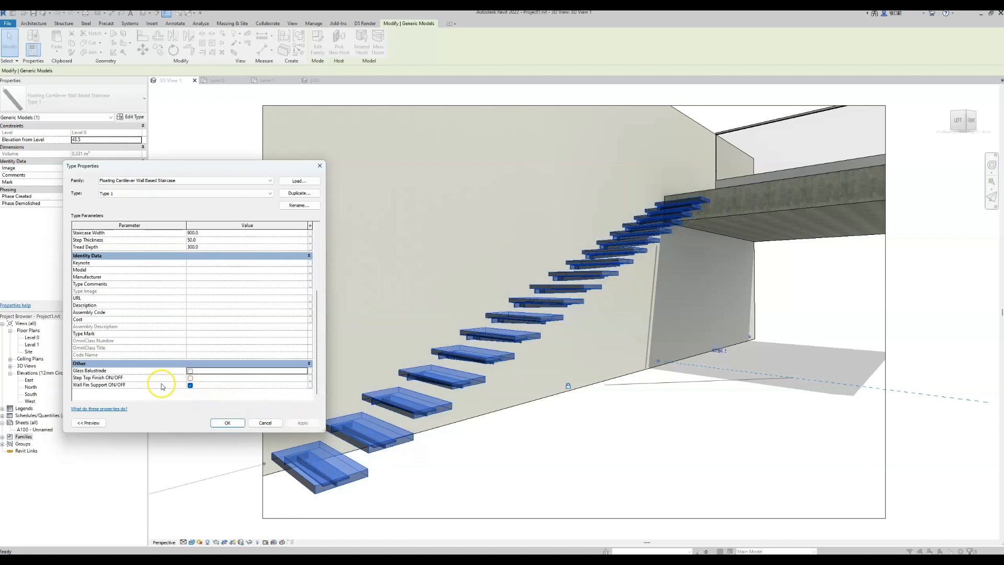
pyautogui.click(190, 370)
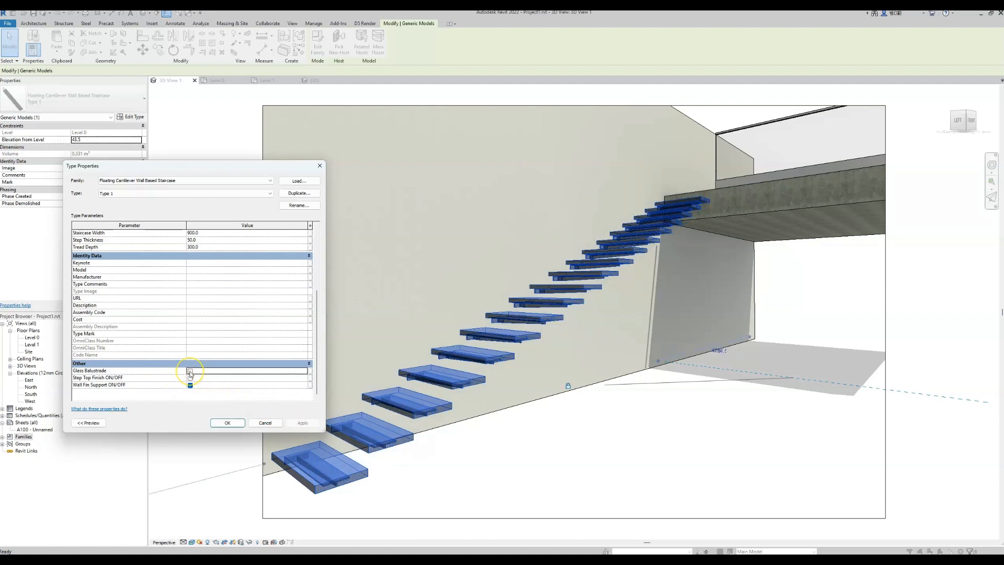
pyautogui.click(303, 422)
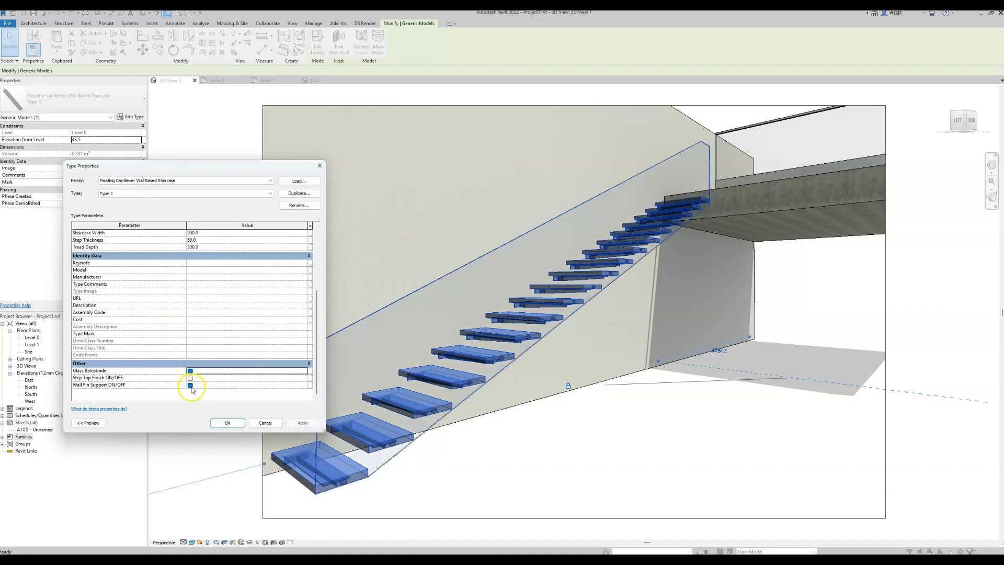
# Preview the steps with Wall Fin Support off, then turn the fins back on and apply
pyautogui.click(190, 385)
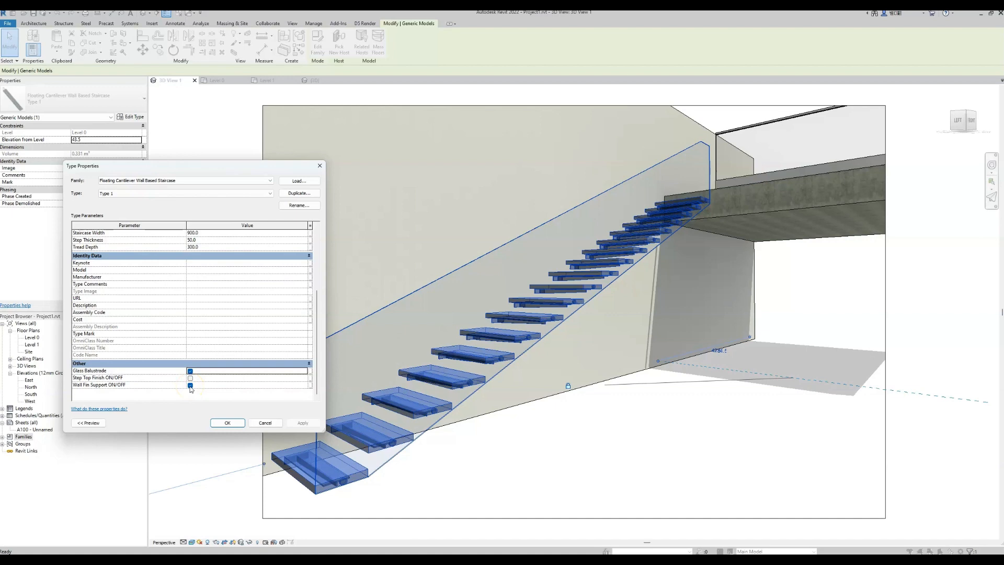
pyautogui.click(190, 387)
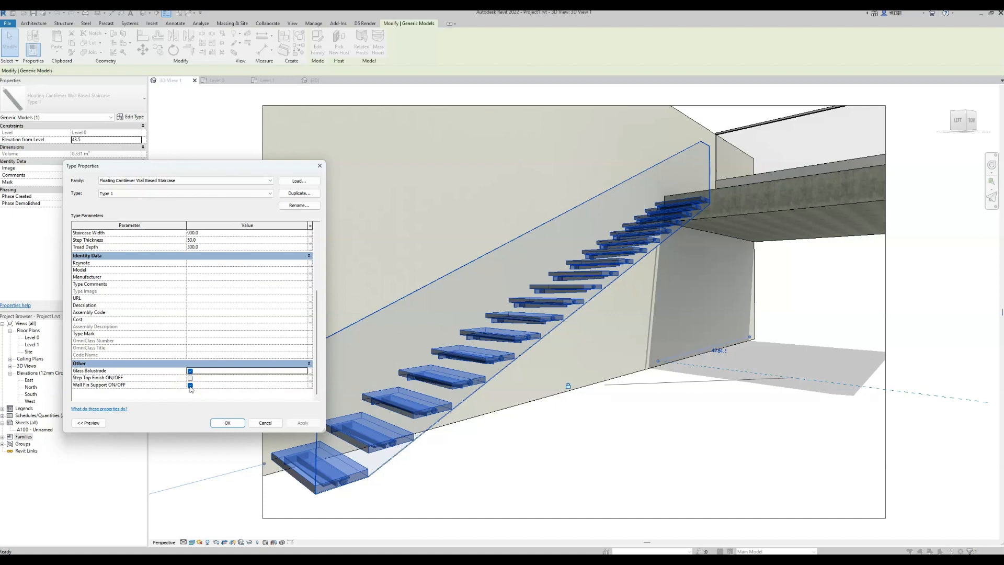
pyautogui.click(189, 385)
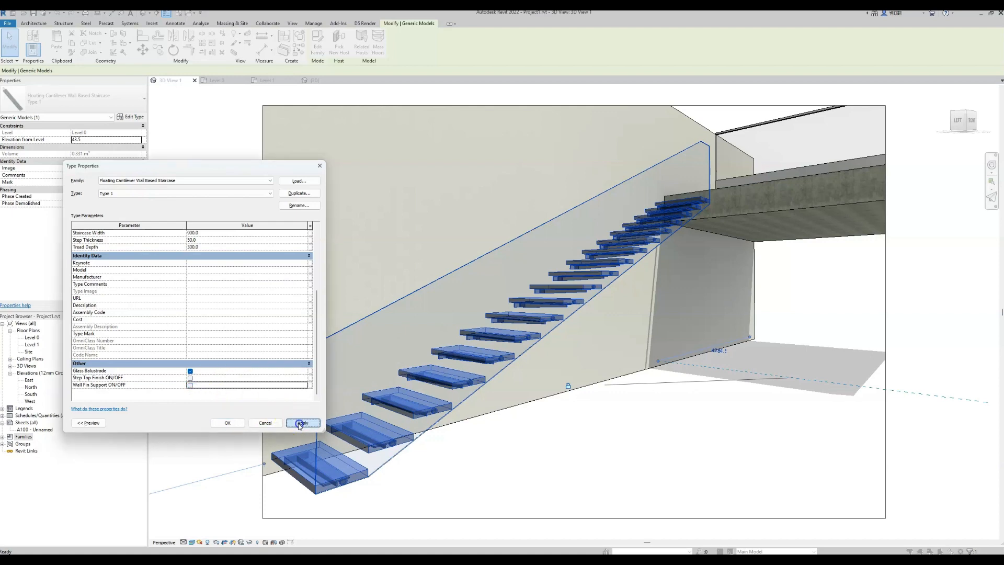
pyautogui.click(302, 423)
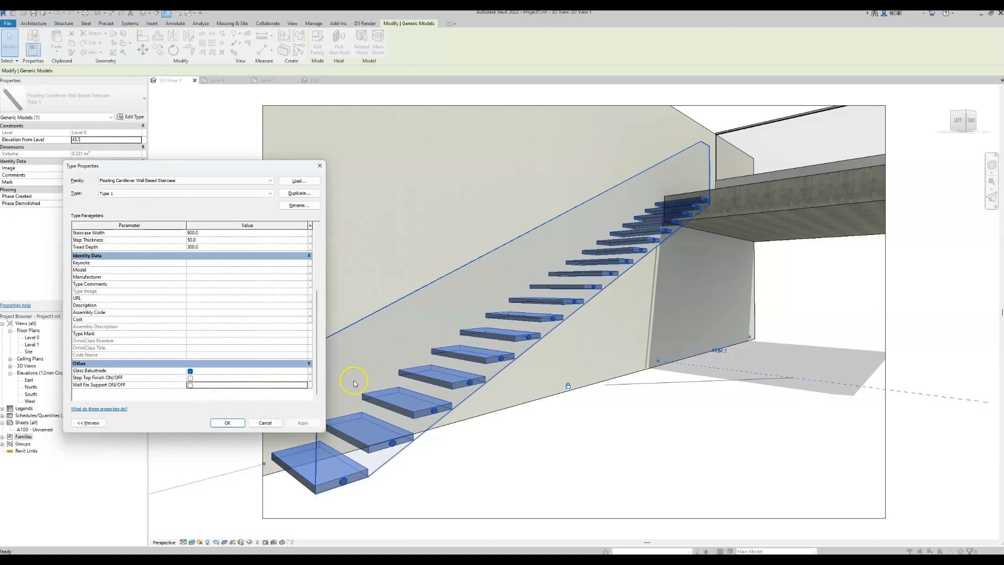
pyautogui.click(189, 385)
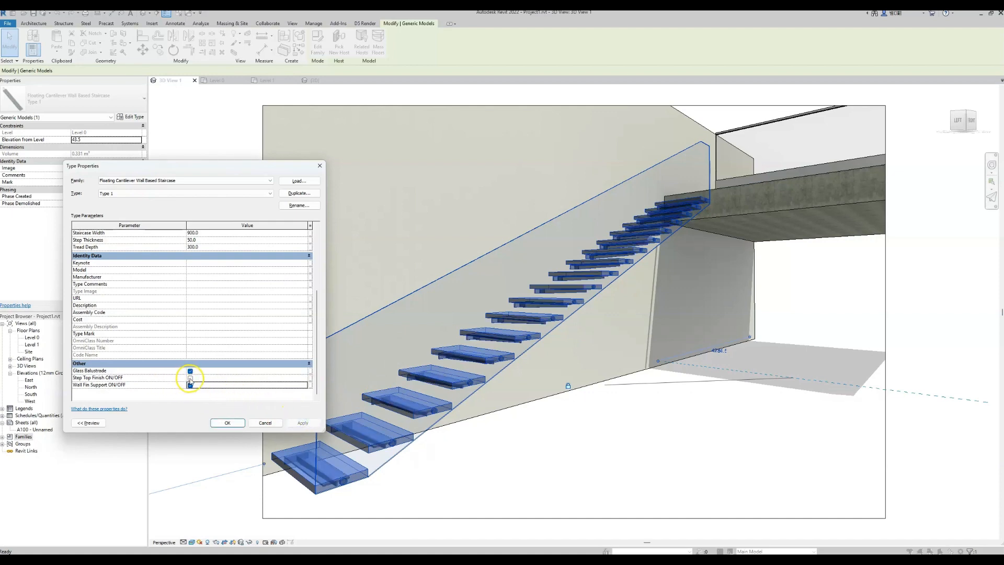
pyautogui.click(189, 385)
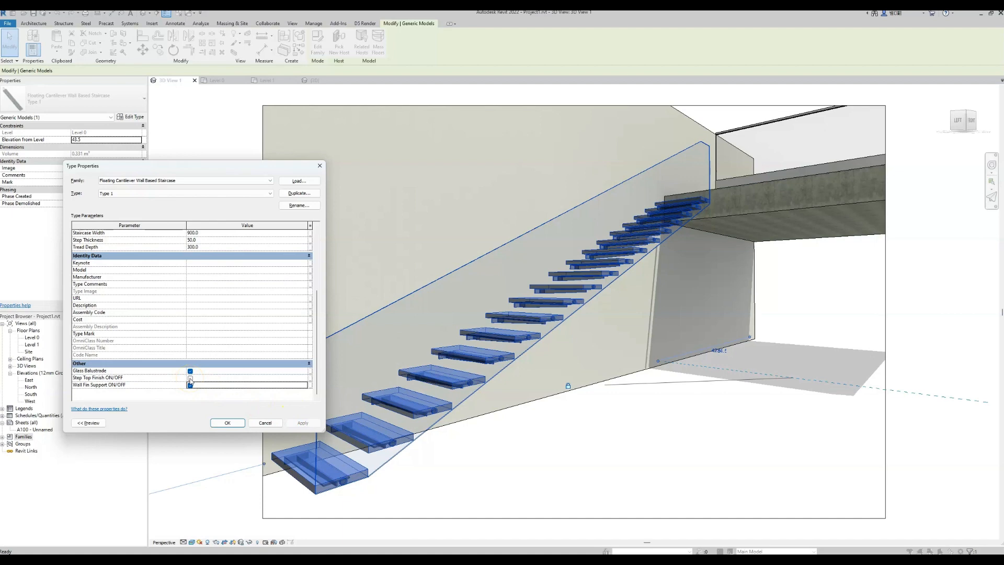
pyautogui.click(190, 378)
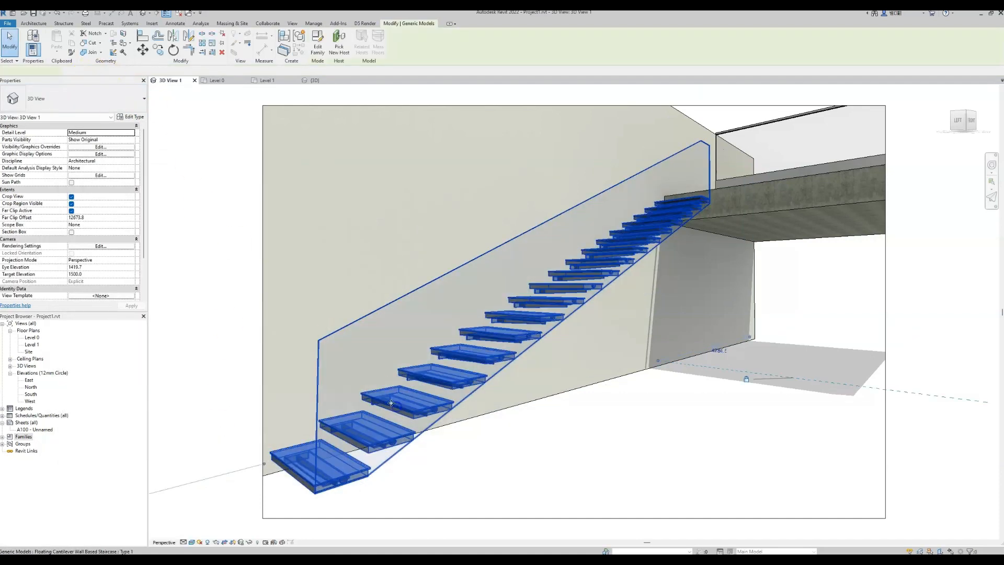
# Set the staircase type's Tread Depth to 350 and apply, stretching the flight
pyautogui.click(131, 116)
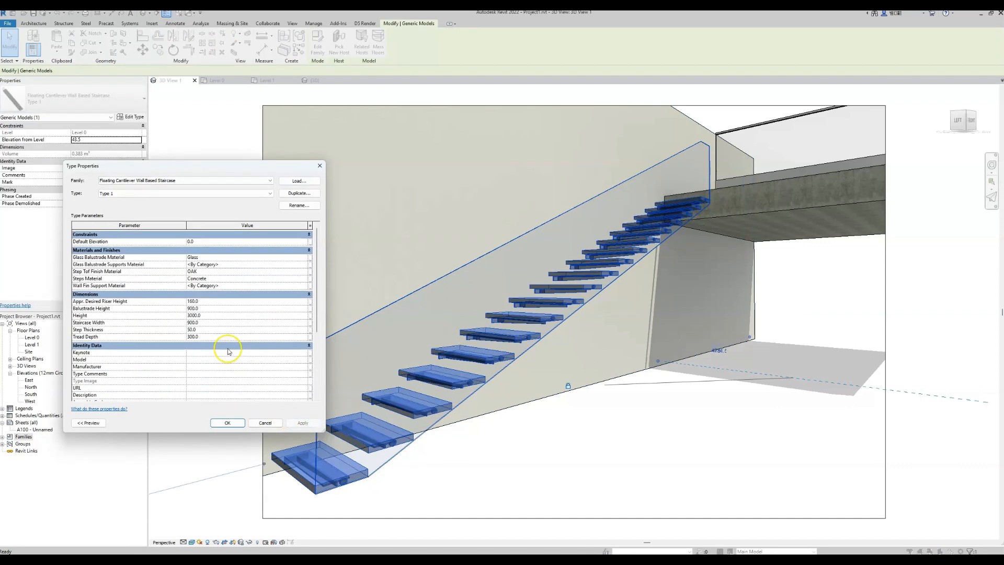
pyautogui.moveTo(205, 338)
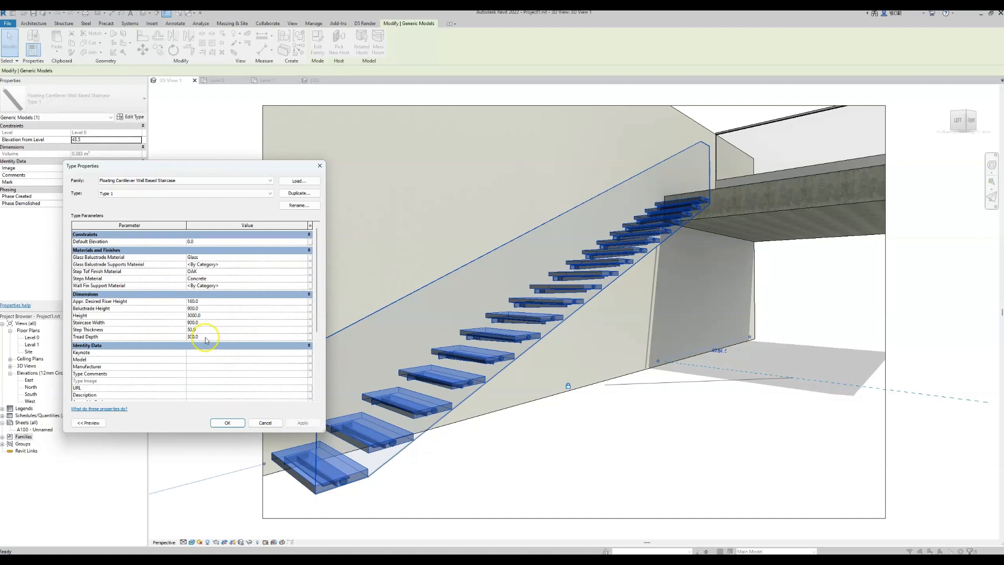
pyautogui.click(193, 336)
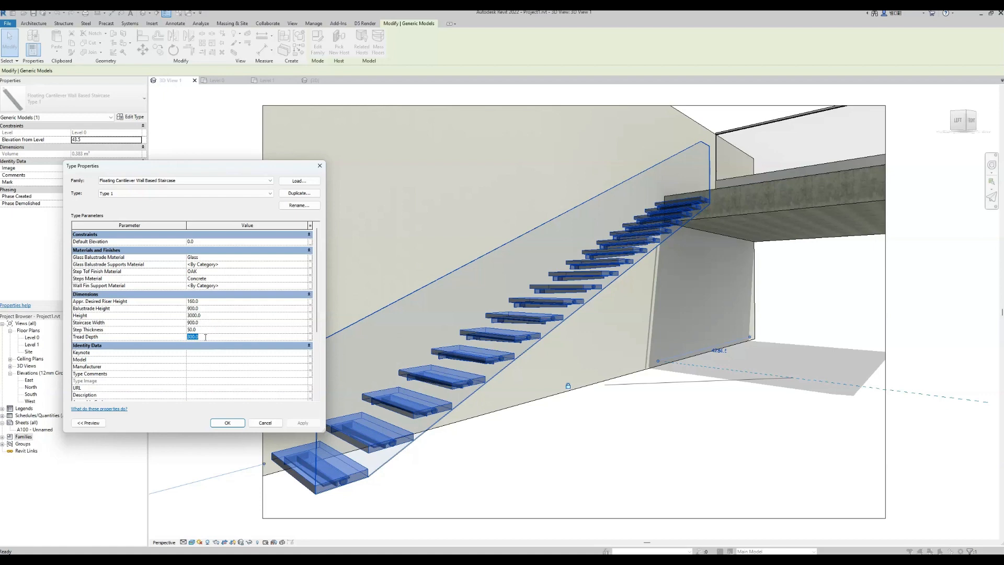
pyautogui.click(303, 423)
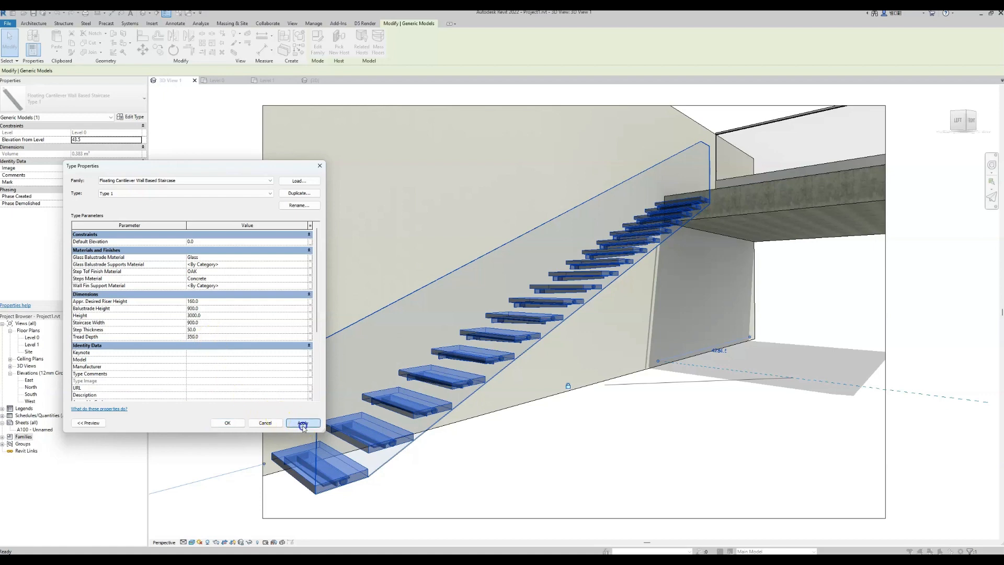
pyautogui.click(302, 422)
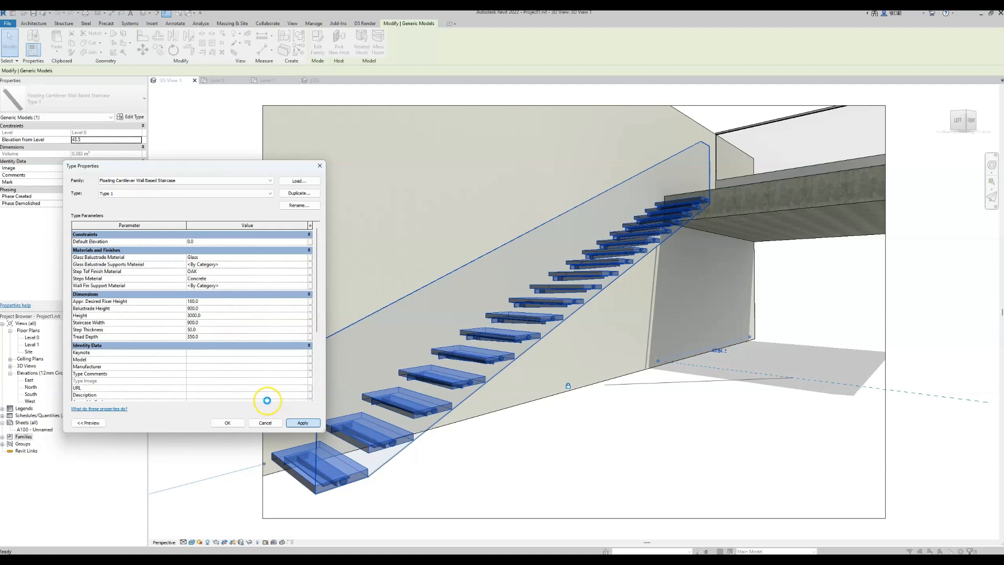
pyautogui.click(303, 423)
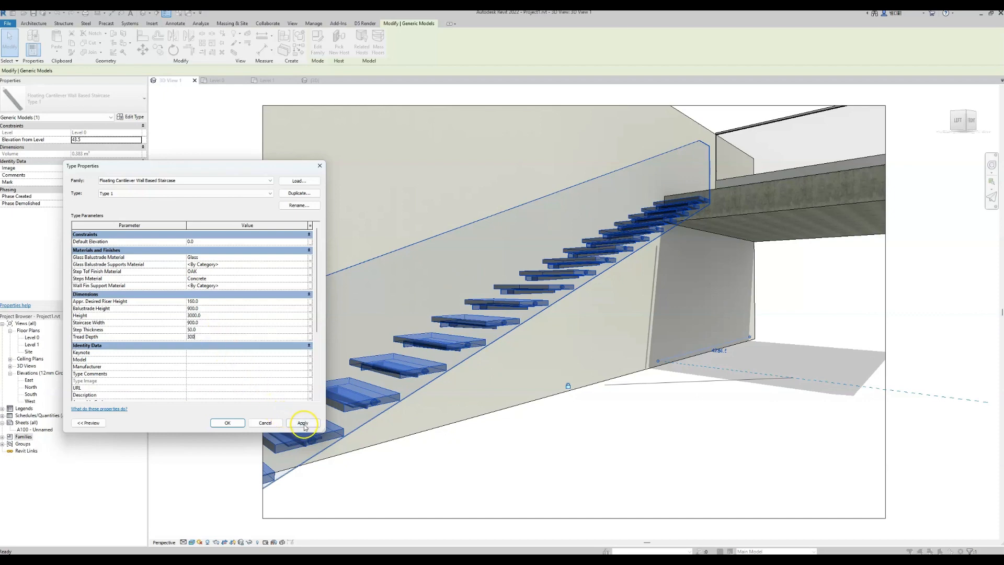
# Restore the tread depth, thicken the steps to 100 and switch off the wall fin supports
pyautogui.click(302, 423)
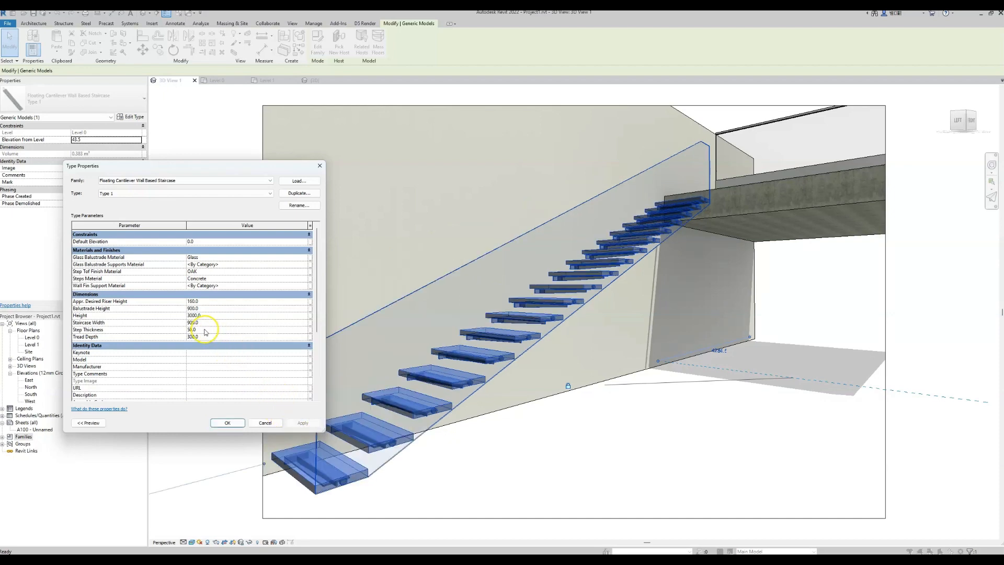
pyautogui.click(193, 329)
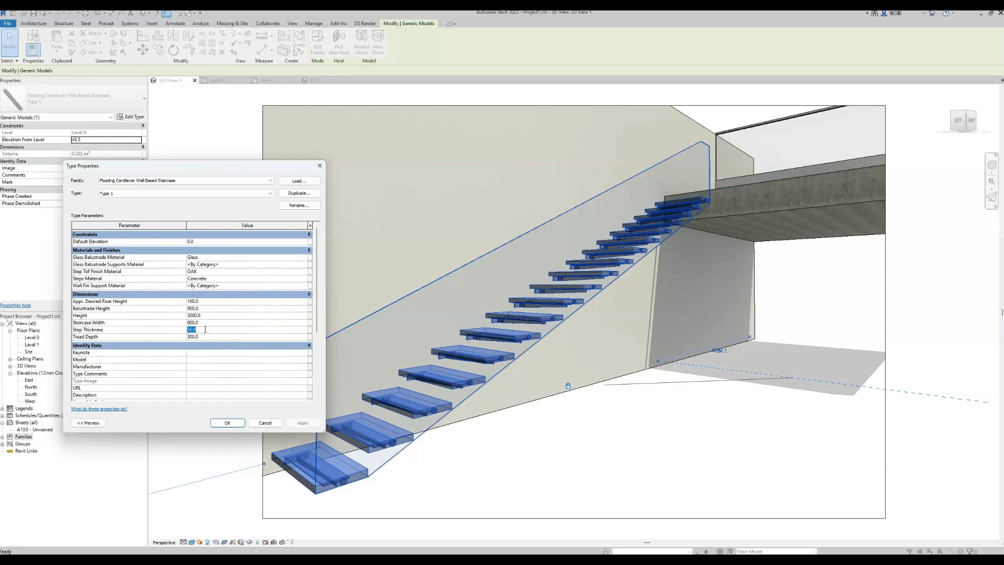
pyautogui.write('100')
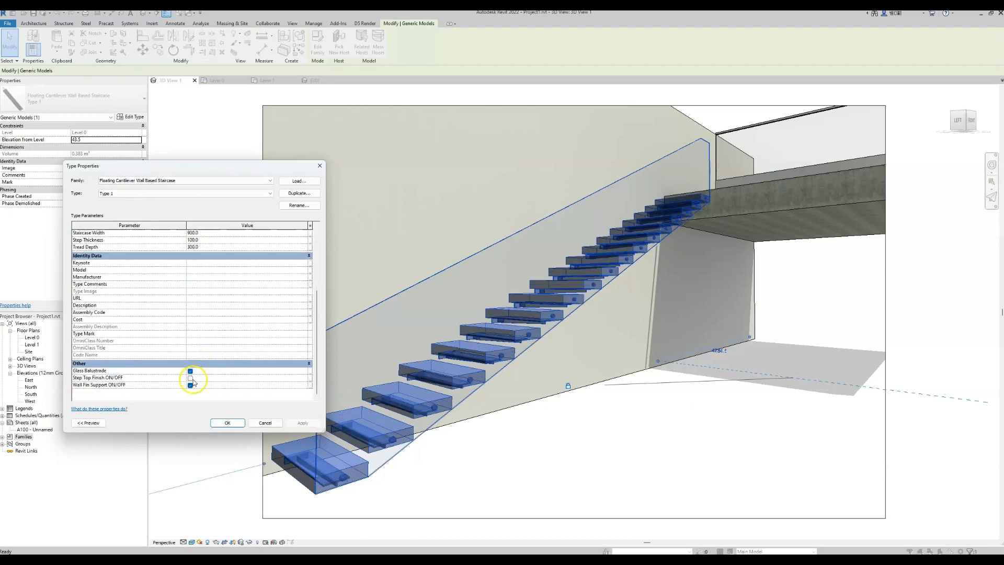
pyautogui.click(190, 385)
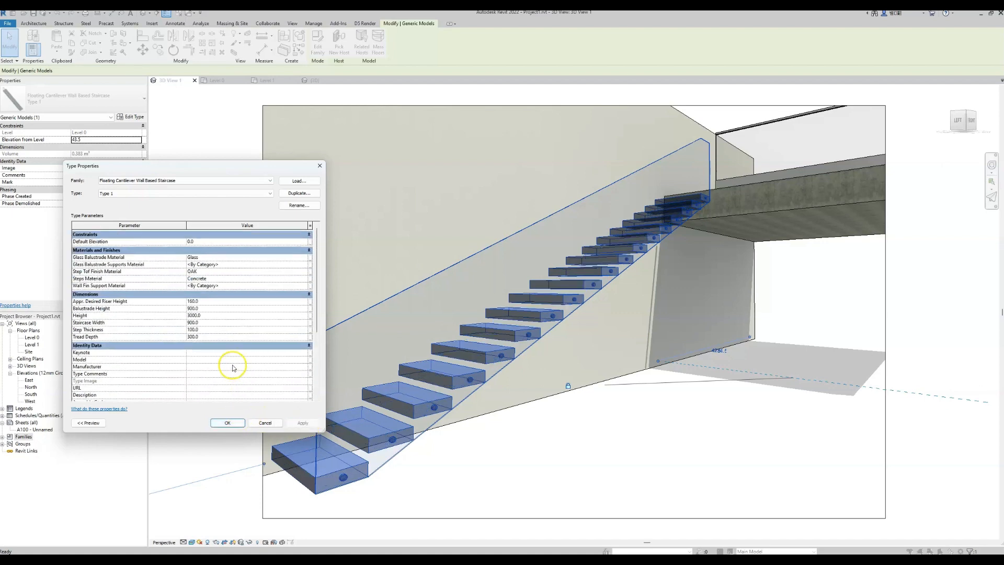
pyautogui.moveTo(211, 327)
pyautogui.write('1000')
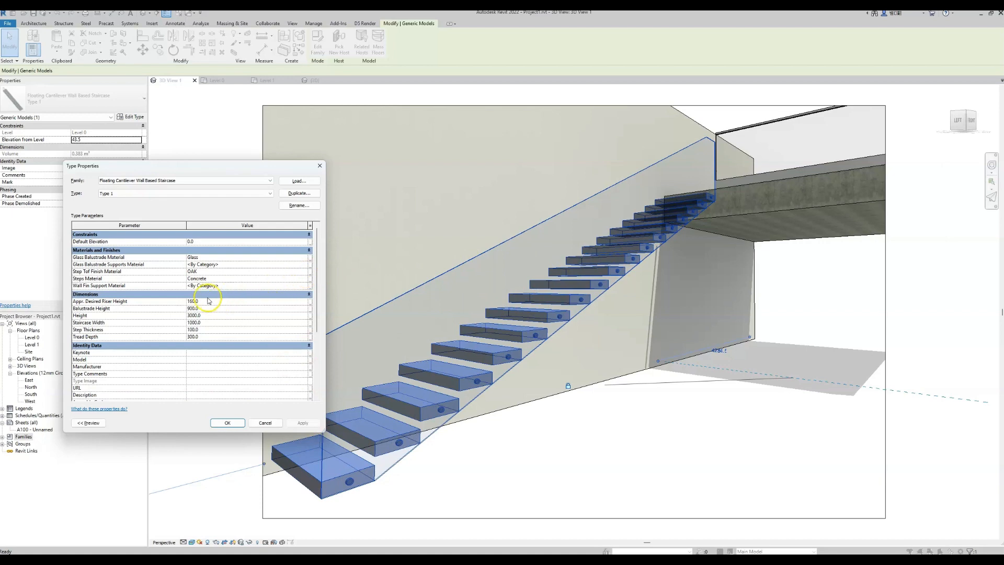
# Raise the Balustrade Height to 1100 and apply to preview the taller glass
pyautogui.click(198, 308)
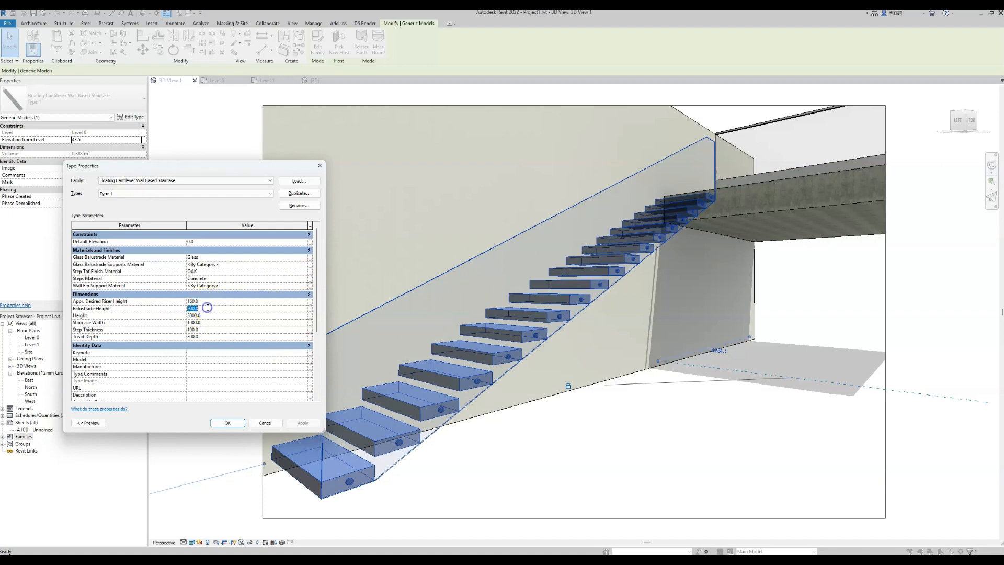
pyautogui.write('10')
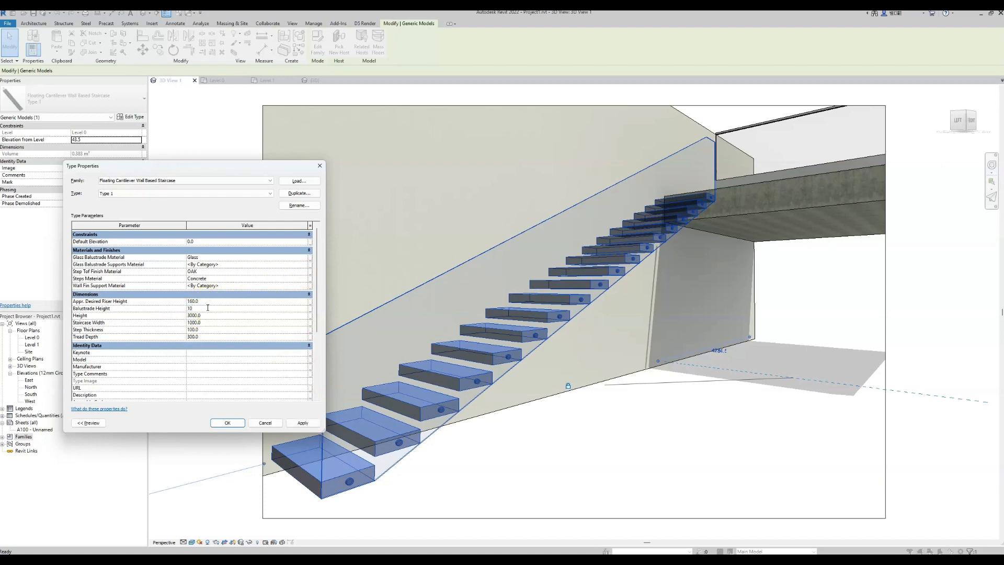
pyautogui.write('111')
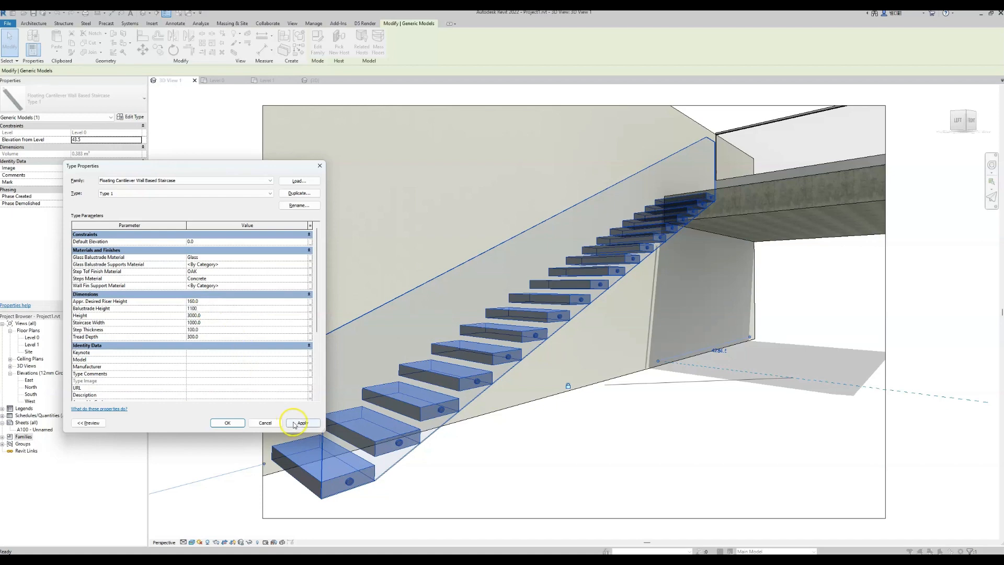
pyautogui.click(301, 423)
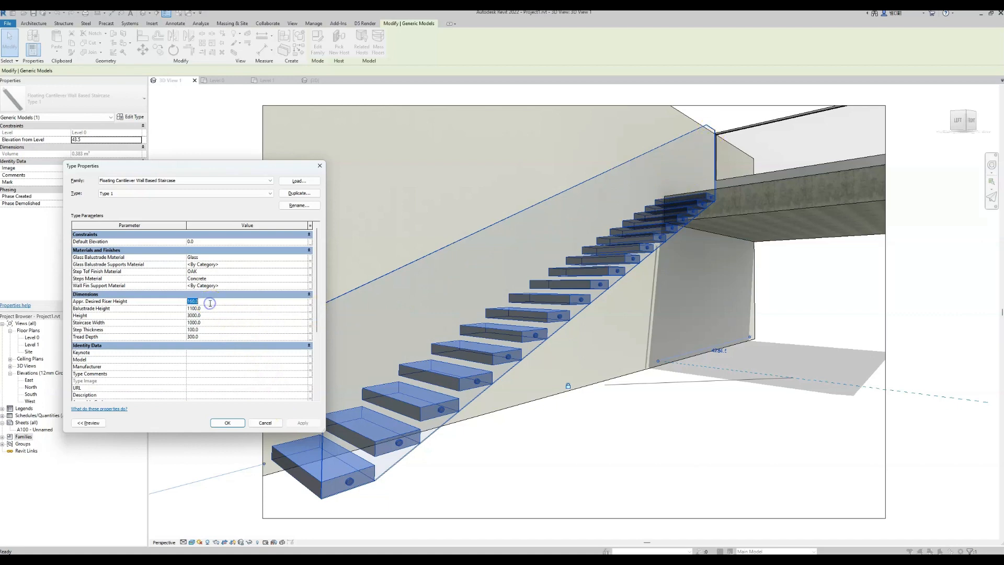
pyautogui.moveTo(434, 378)
pyautogui.write('180')
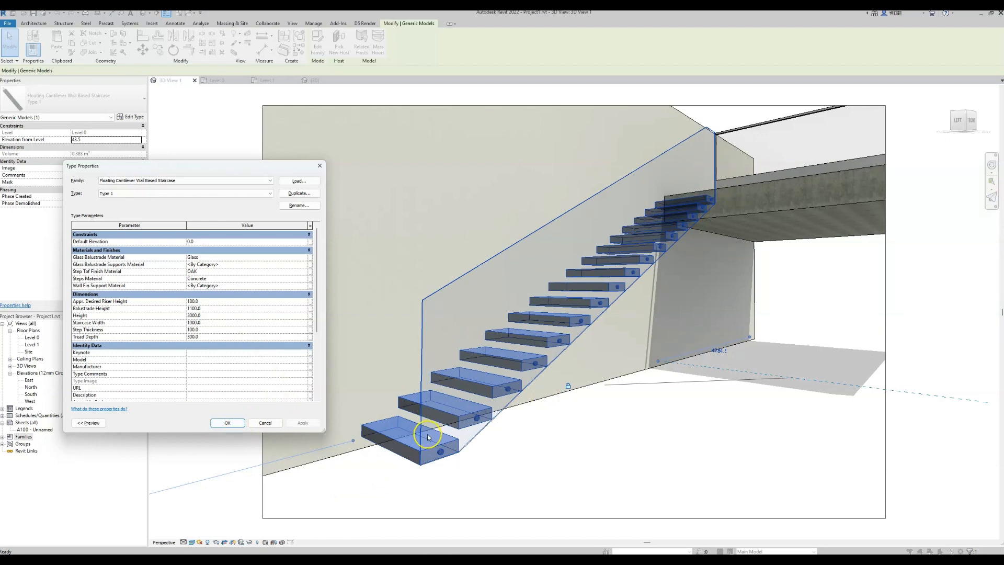
pyautogui.moveTo(398, 444)
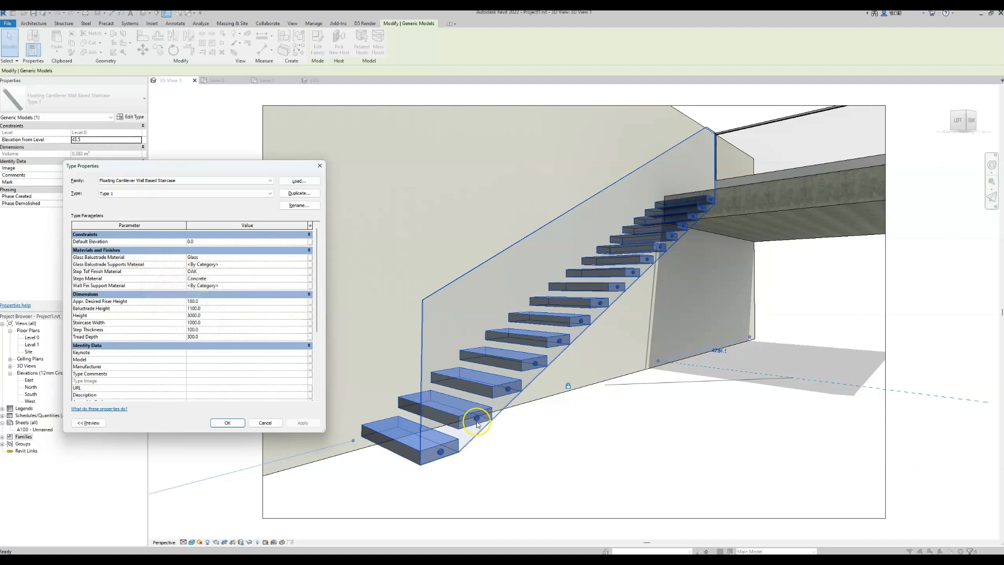
pyautogui.moveTo(151, 274)
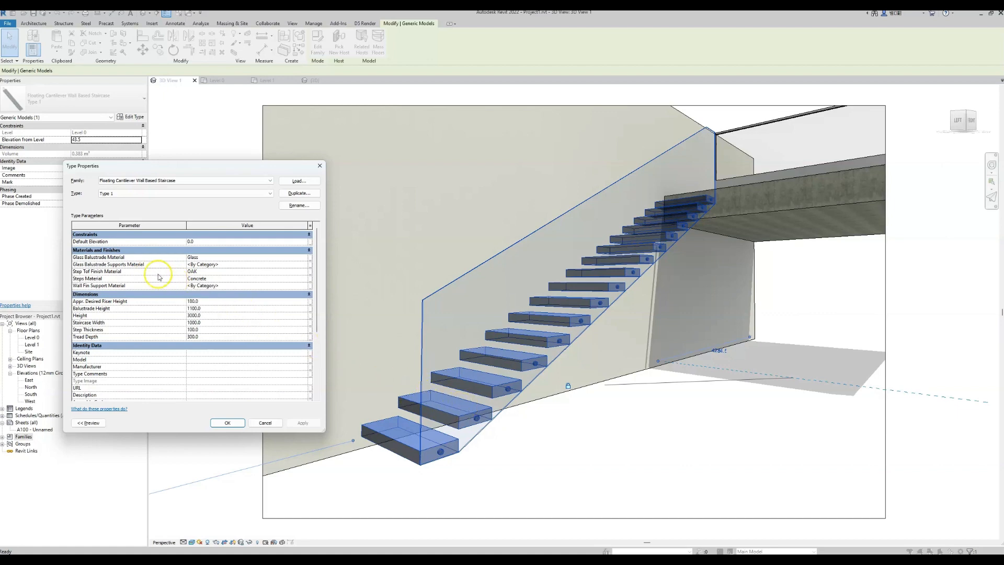
pyautogui.moveTo(131, 284)
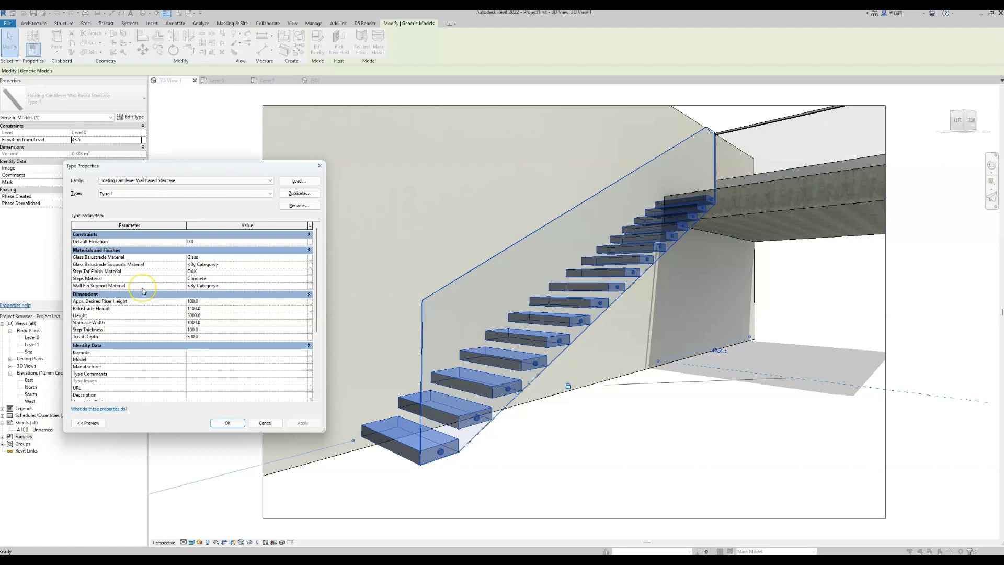
pyautogui.moveTo(394, 354)
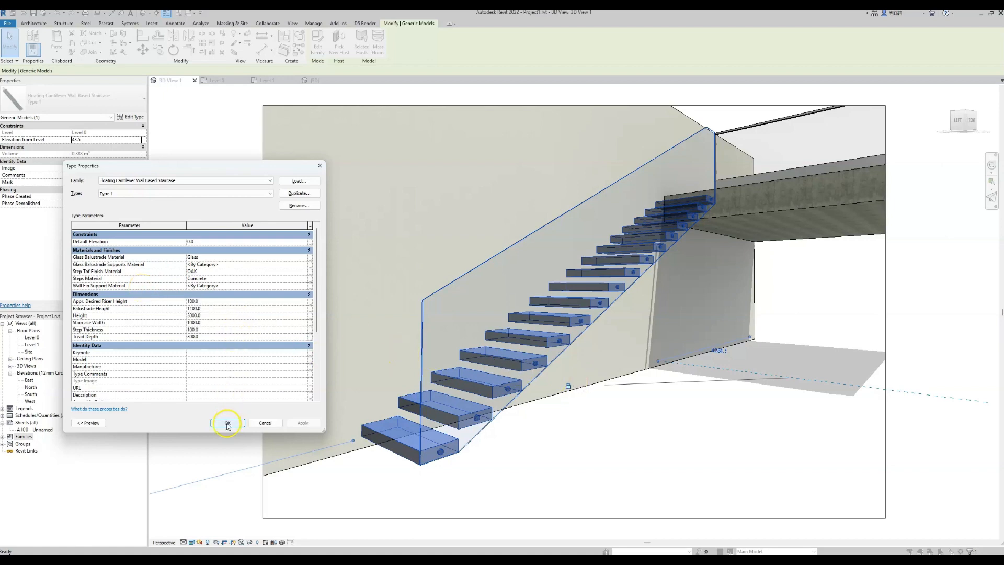
# Set Step Thickness to 50 with Wall Fin Support on and confirm the slim finned treads
pyautogui.click(227, 423)
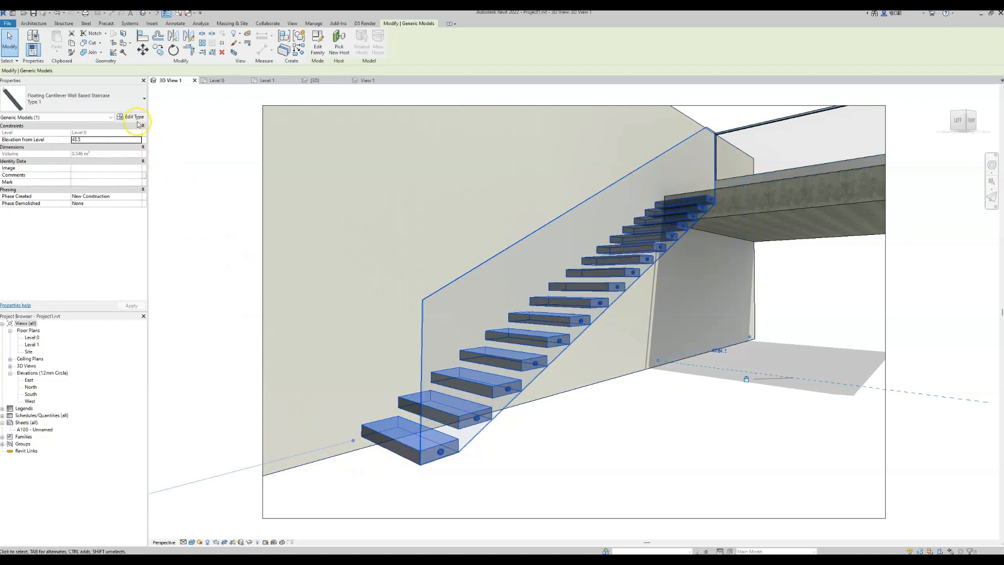
pyautogui.click(134, 116)
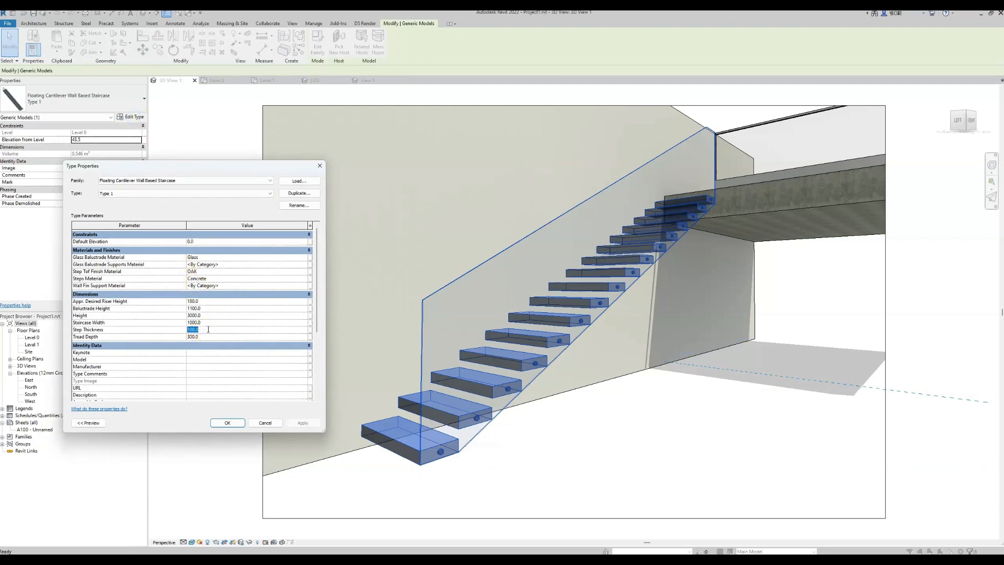
pyautogui.write('50')
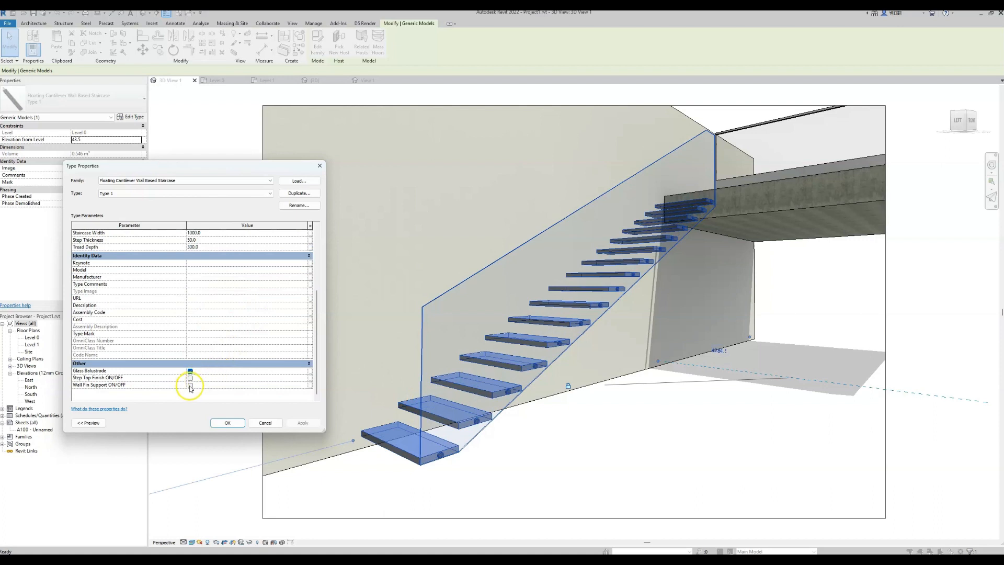
pyautogui.click(189, 385)
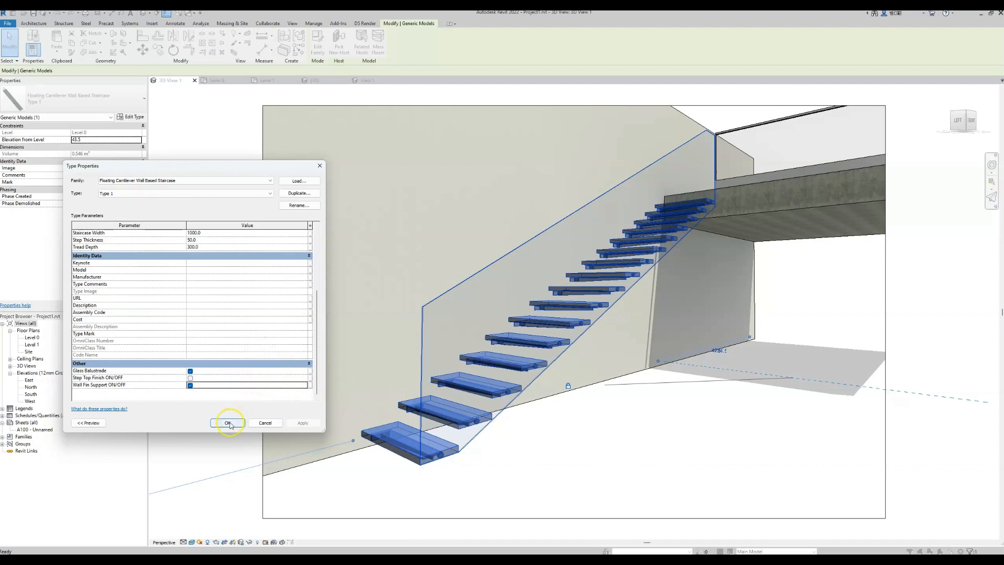
pyautogui.click(228, 423)
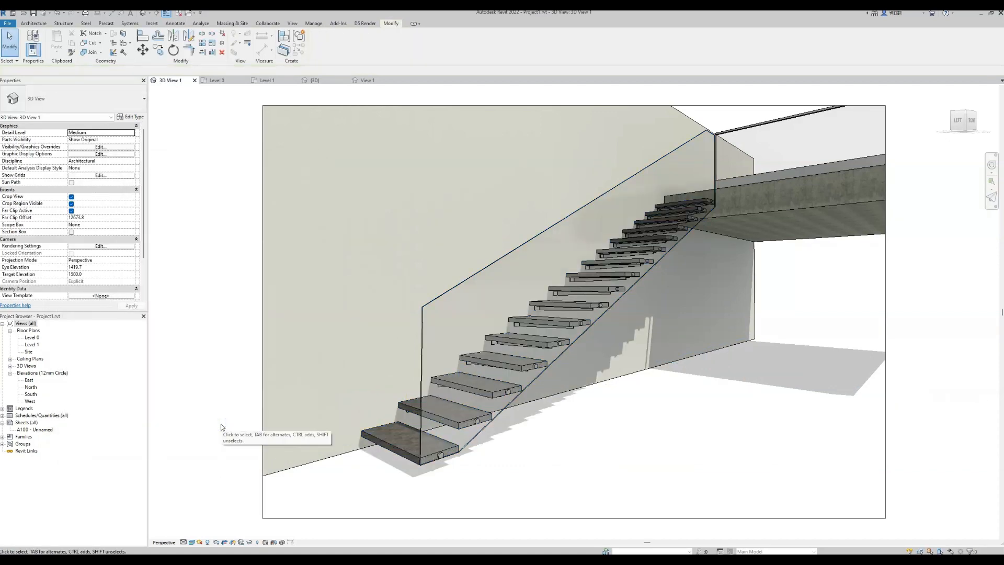
# Set Step Thickness to 10 with the oak Step Top Finish on and confirm
pyautogui.click(386, 443)
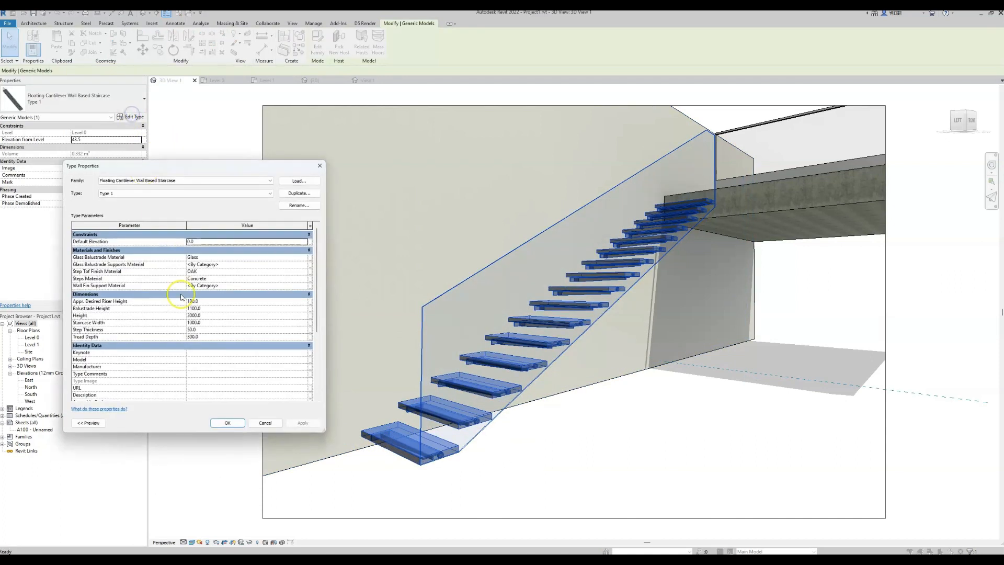
pyautogui.click(247, 329)
pyautogui.write('10')
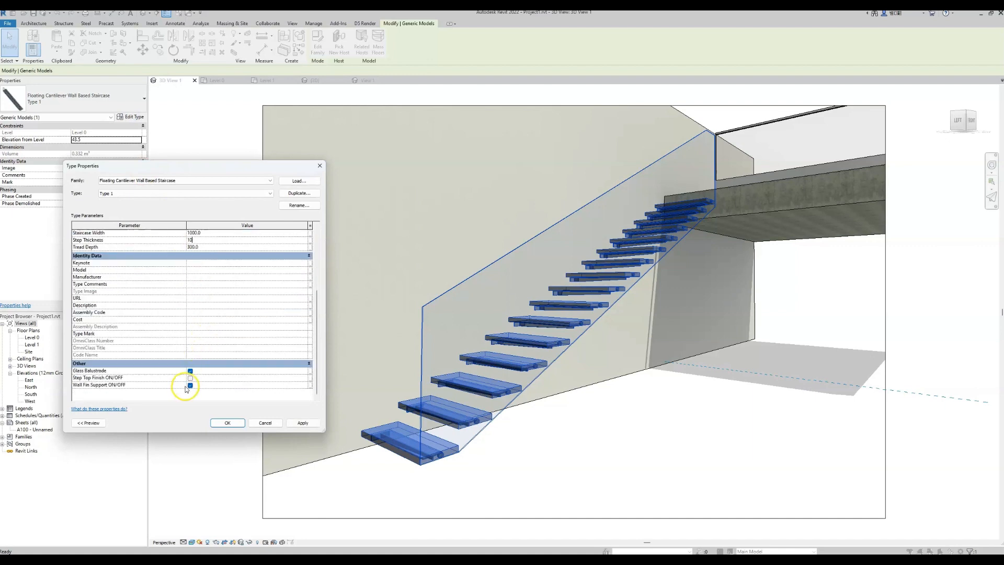
pyautogui.click(303, 423)
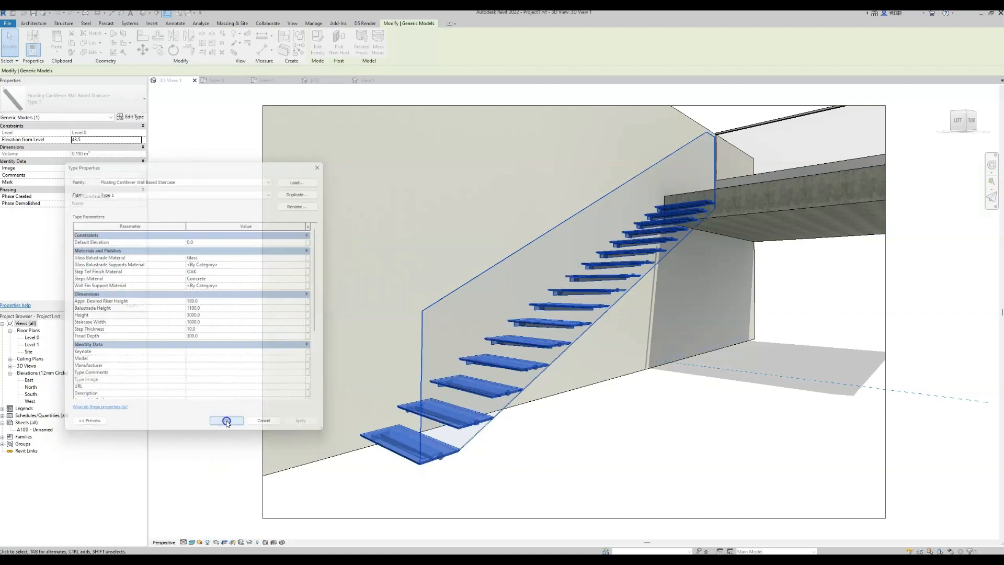
pyautogui.click(226, 420)
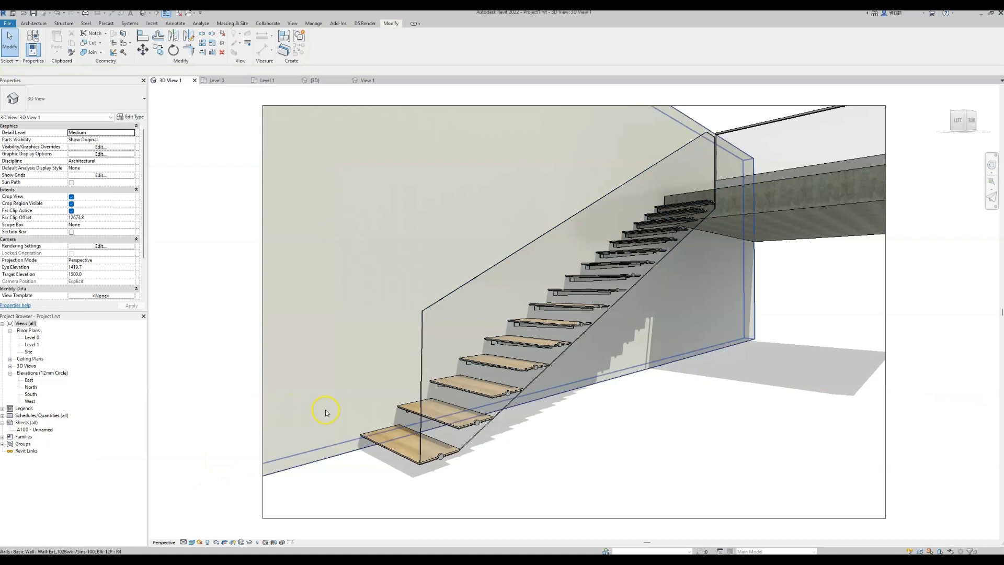
# Set Step Thickness to 120 without wall fins, preview the oak block steps and confirm
pyautogui.click(132, 116)
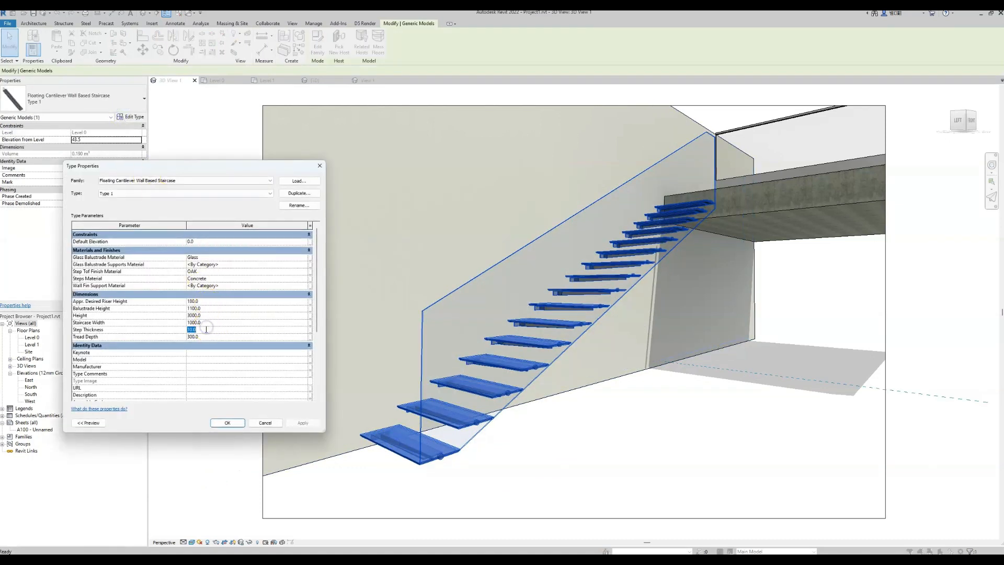
pyautogui.write('120')
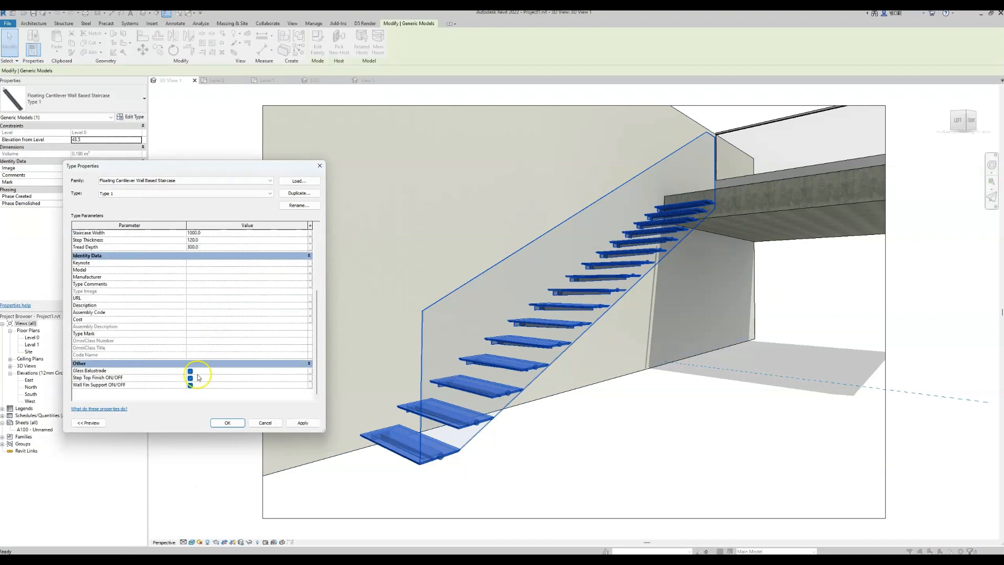
pyautogui.click(189, 370)
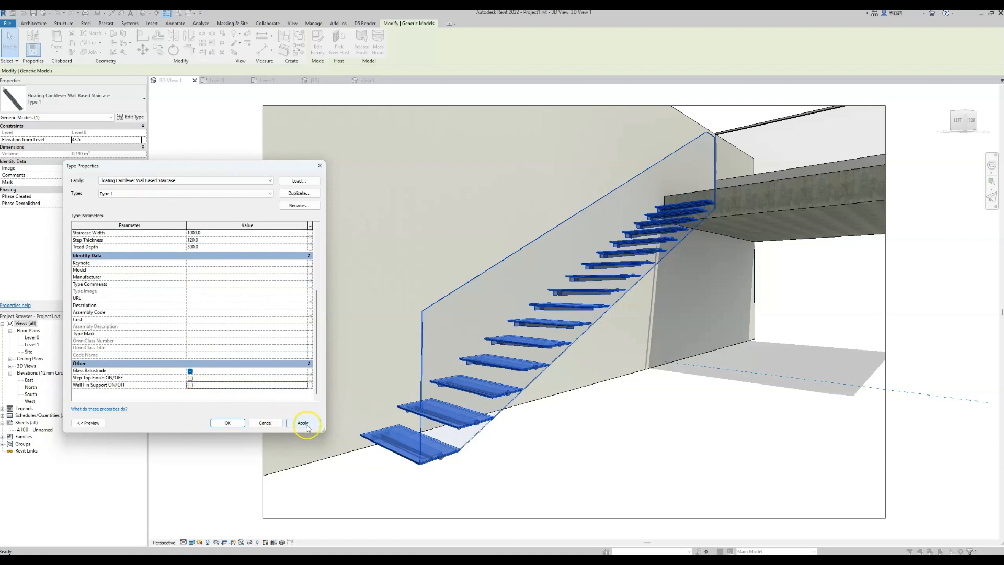
pyautogui.click(303, 423)
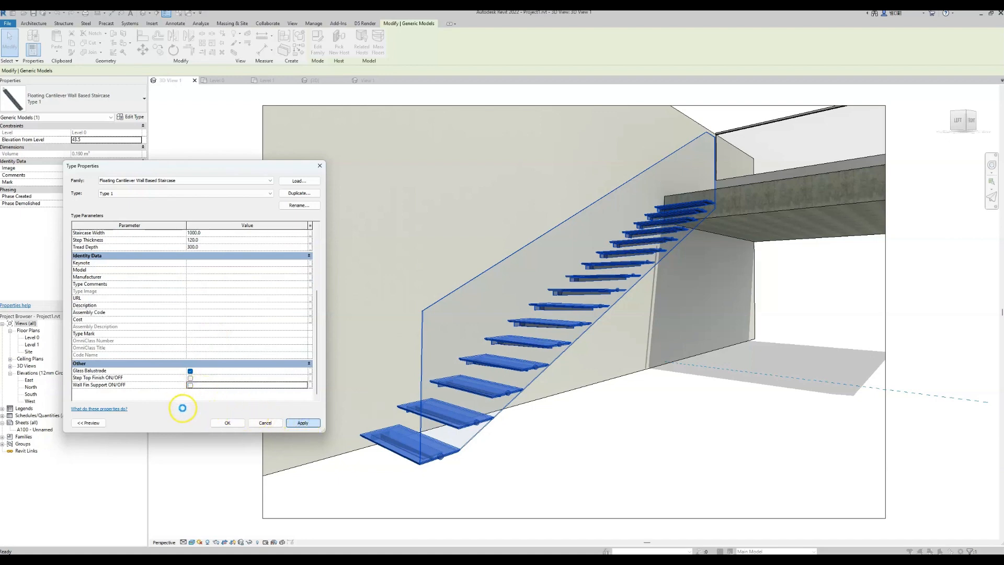
pyautogui.click(302, 421)
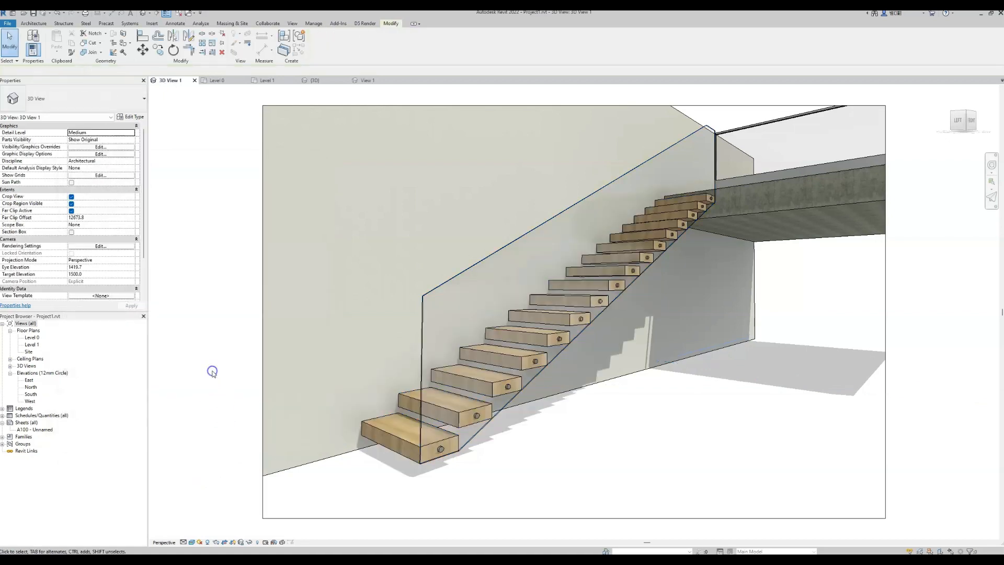
# Turn off the glass balustrade and make the steps oak, 176 thick, in the stair's type settings
pyautogui.click(389, 438)
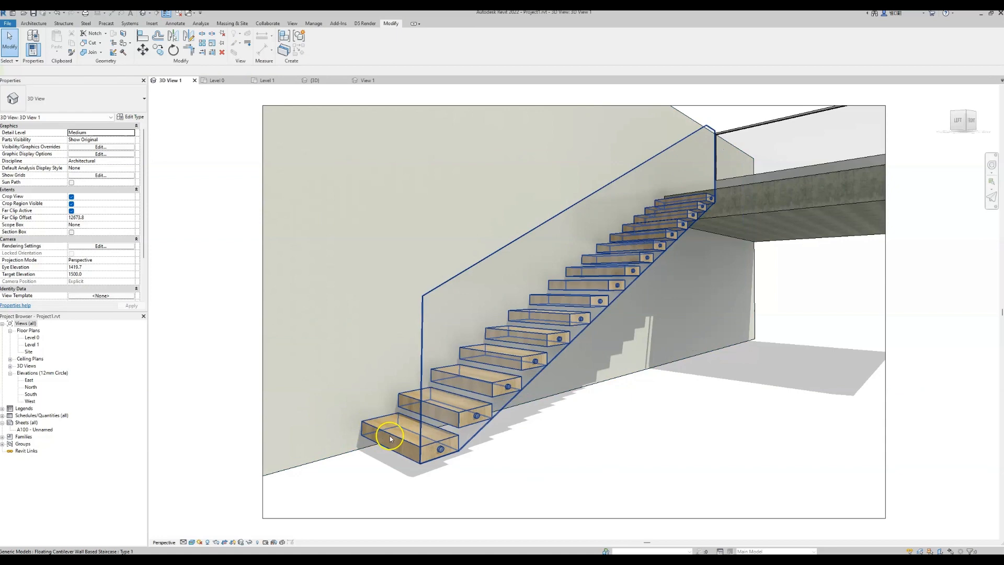
pyautogui.click(133, 118)
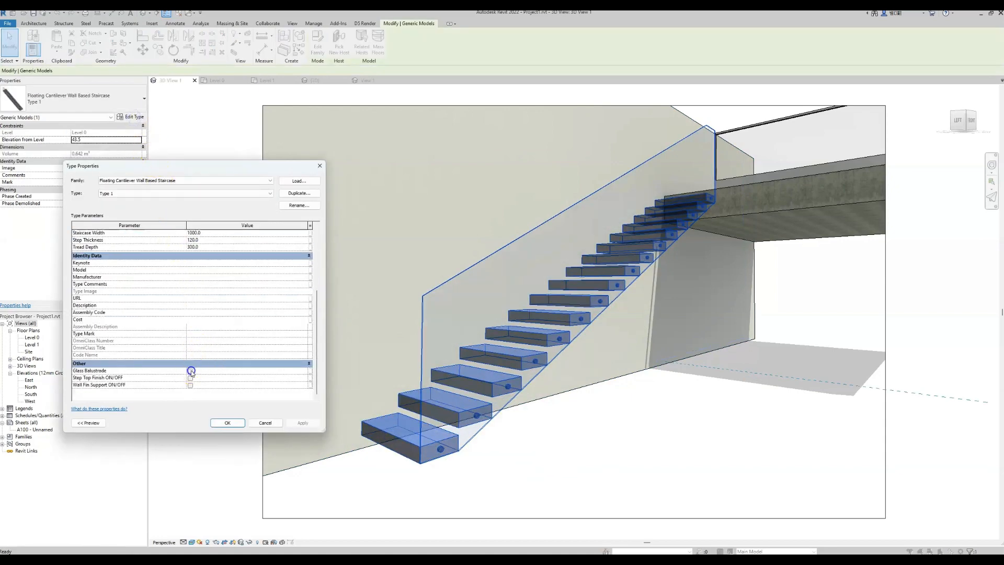
pyautogui.click(190, 370)
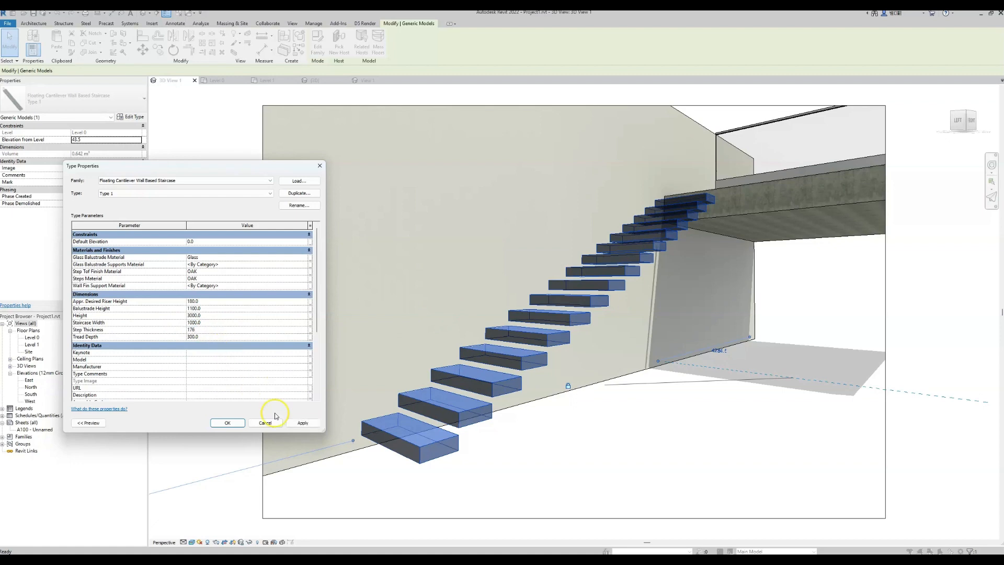
pyautogui.click(227, 422)
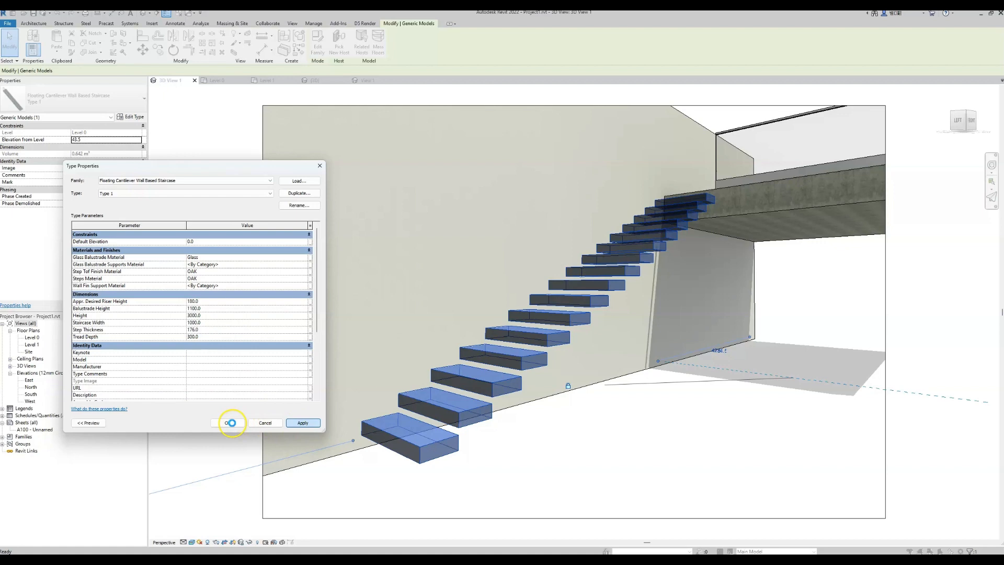